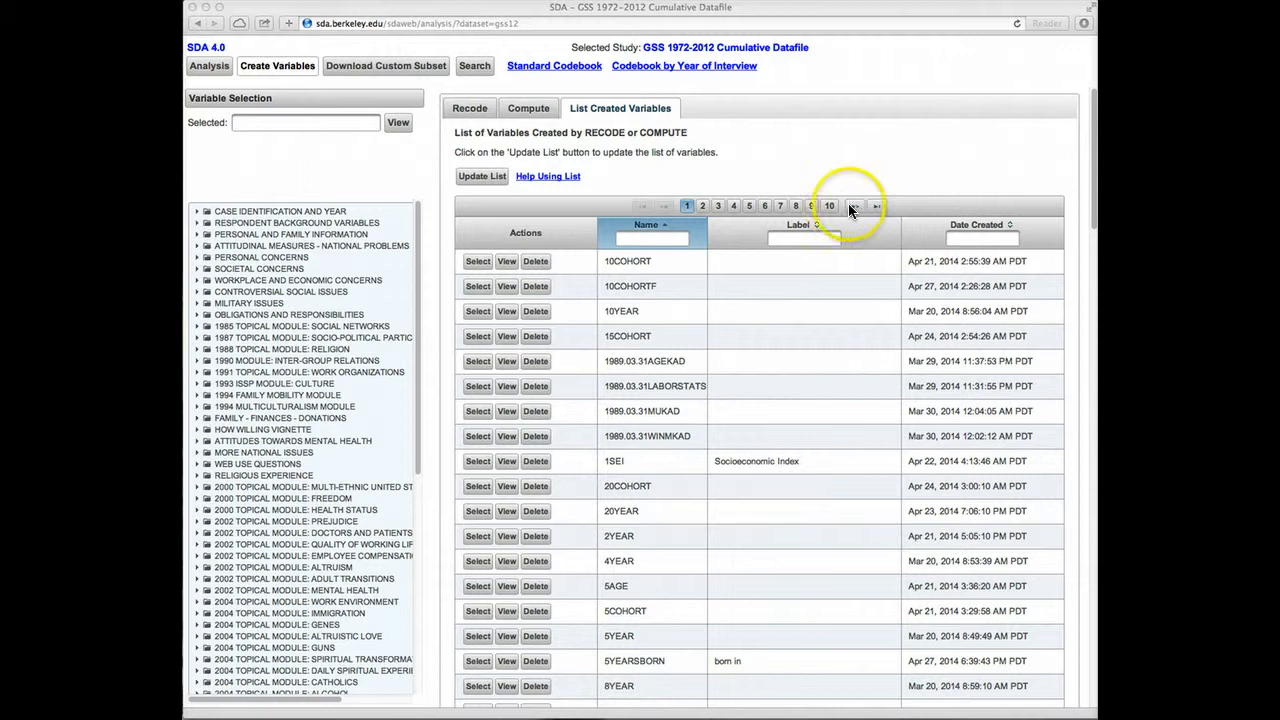
pyautogui.moveTo(858, 206)
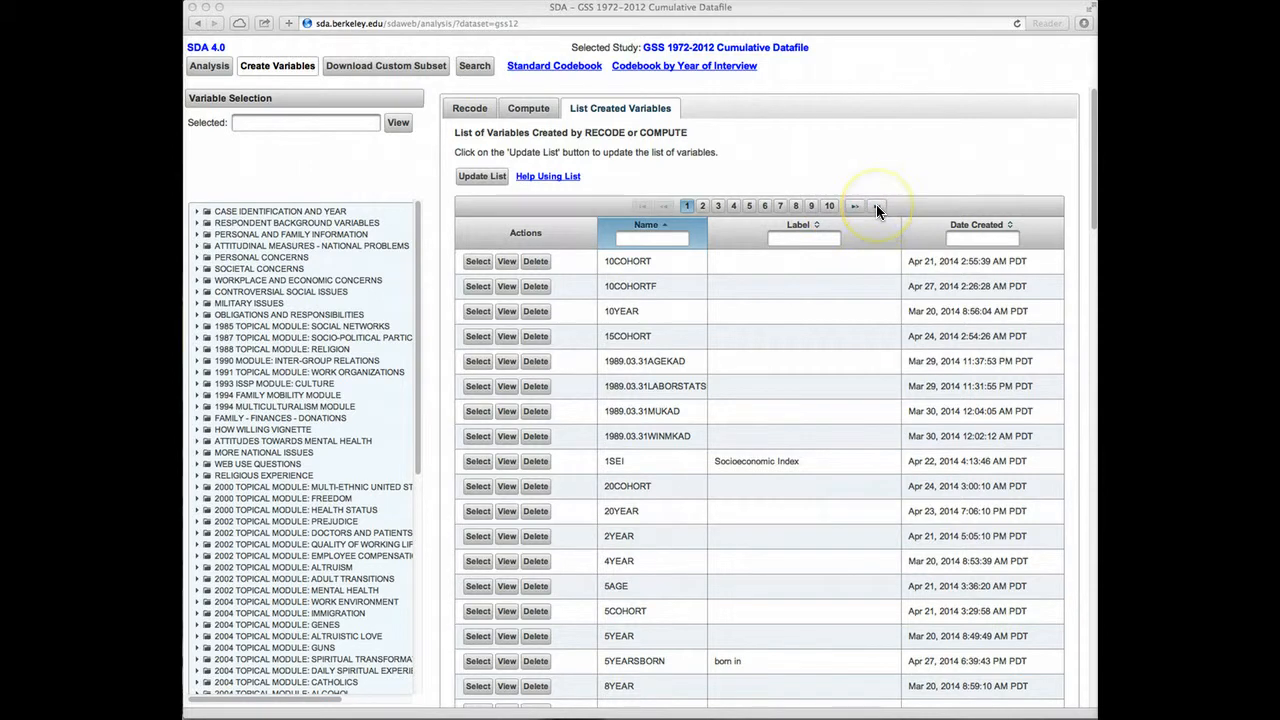
# - Filter the created variables by name with 'stat', leaving LABORSTAT and WRKSTAT2
pyautogui.click(876, 206)
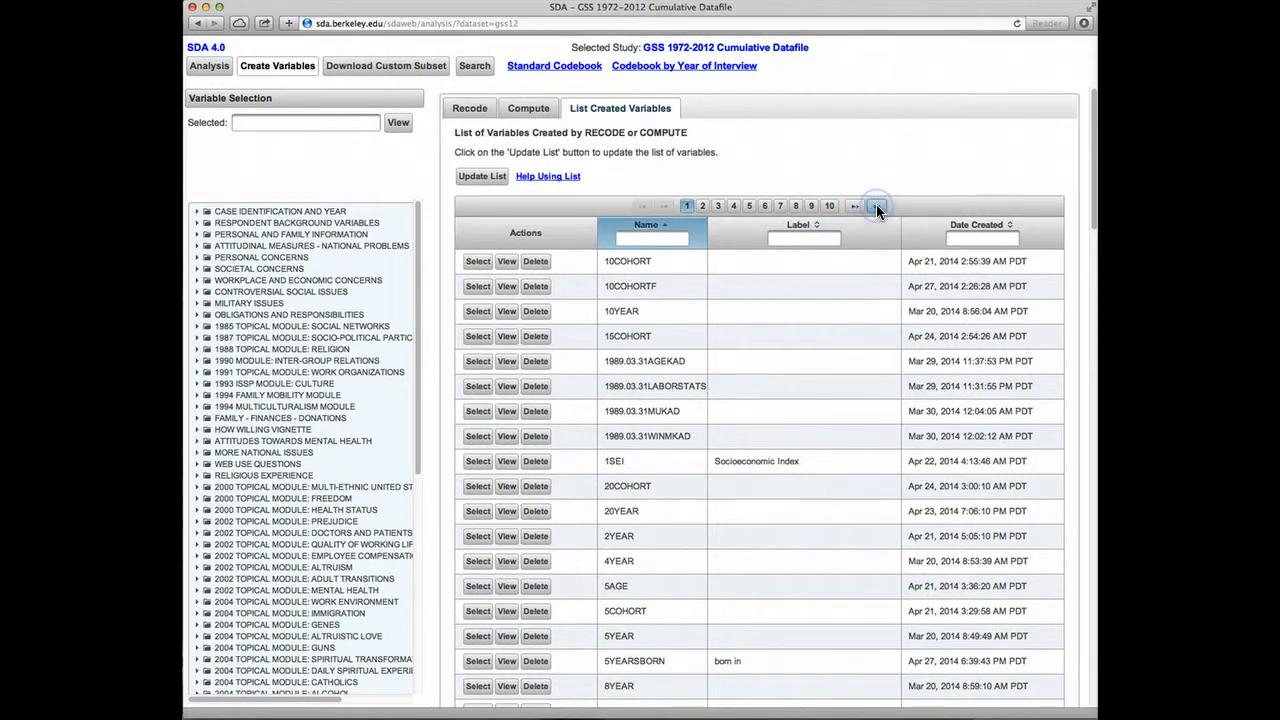
pyautogui.click(876, 206)
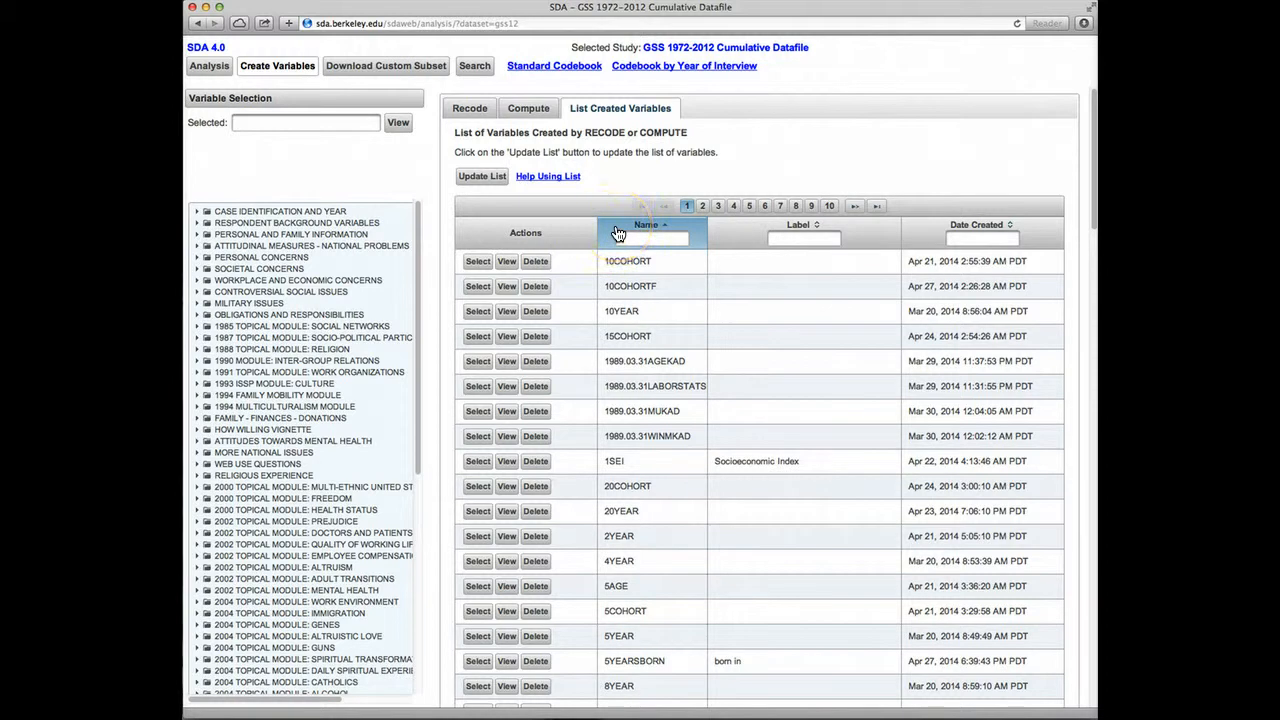
pyautogui.moveTo(784, 236)
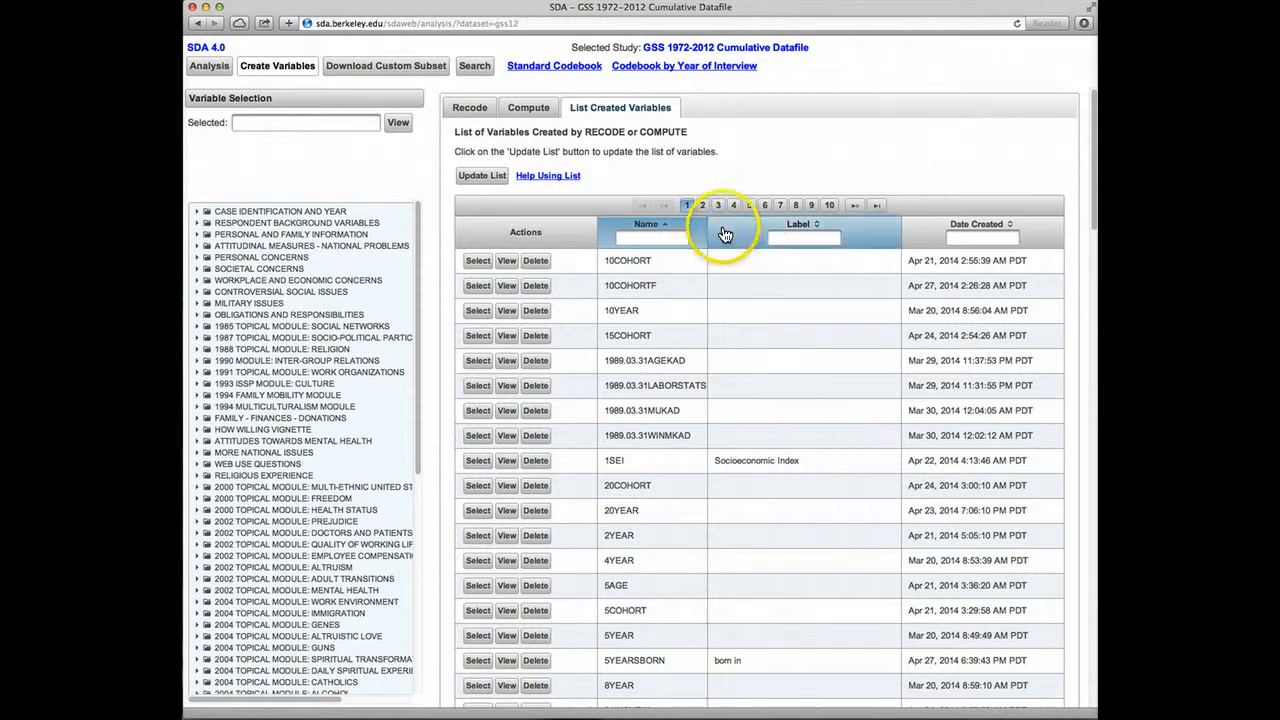
pyautogui.click(652, 236)
pyautogui.write('a')
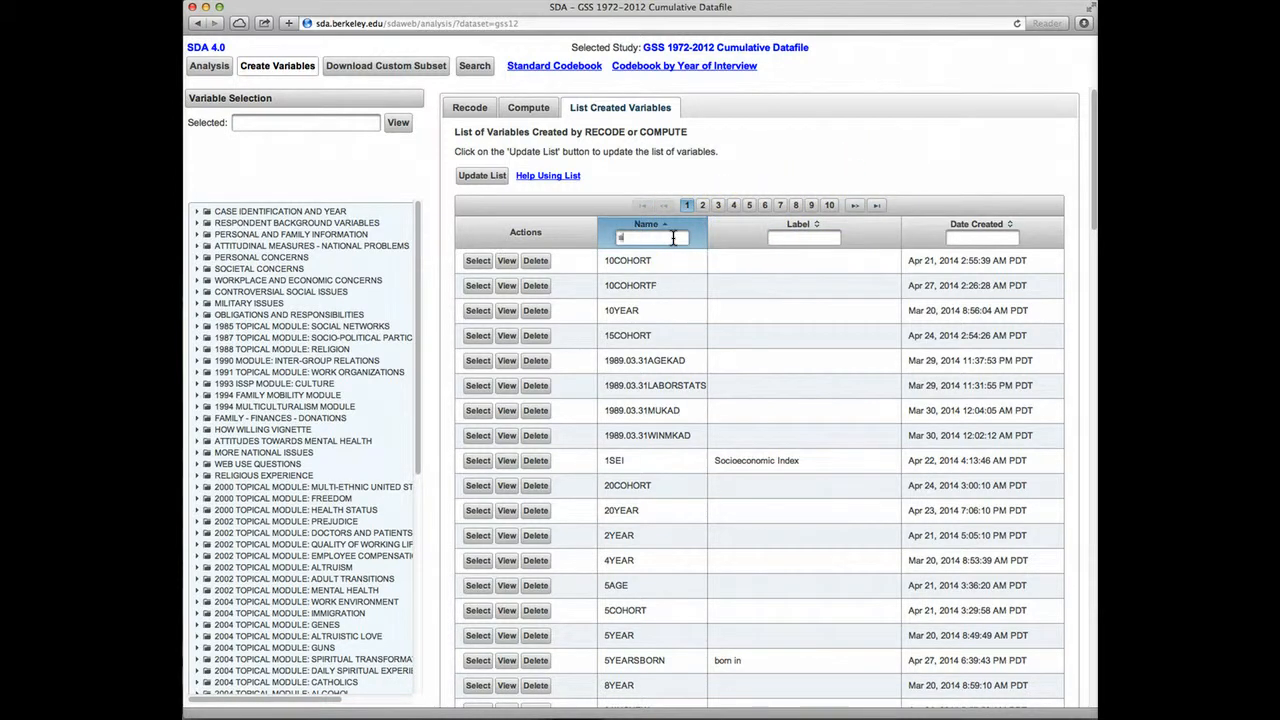
pyautogui.write('stat')
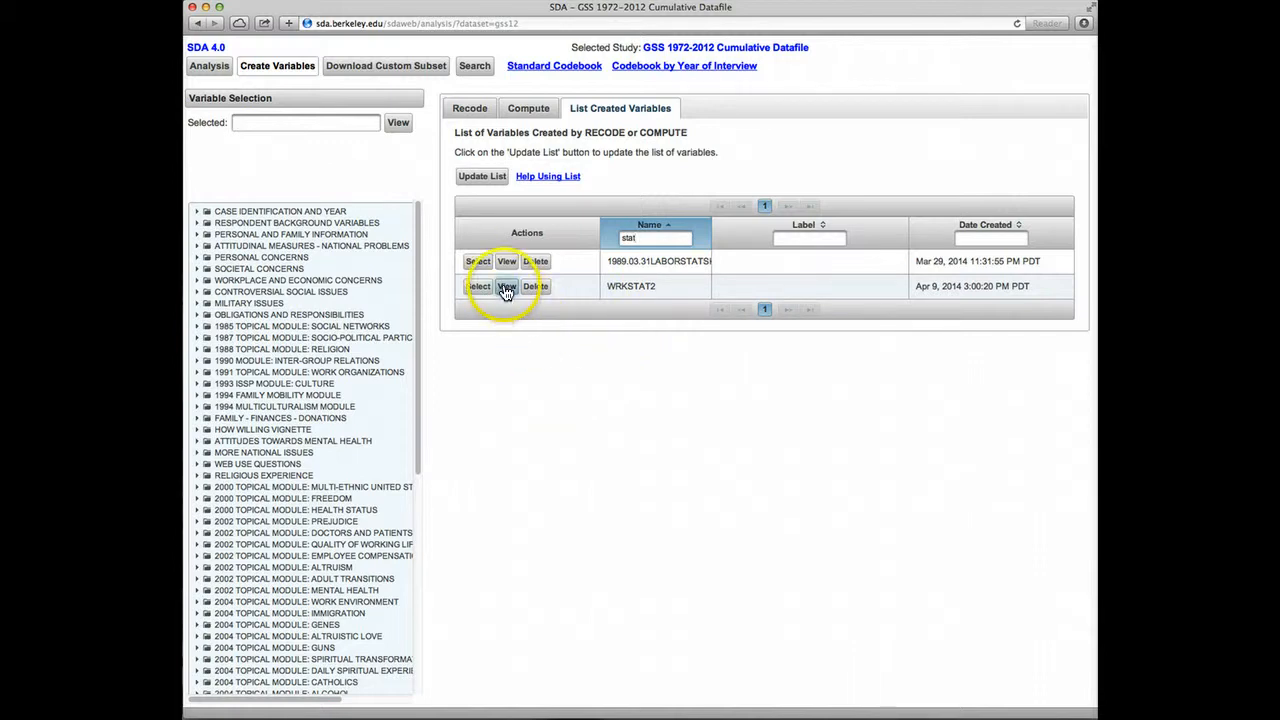
pyautogui.click(506, 286)
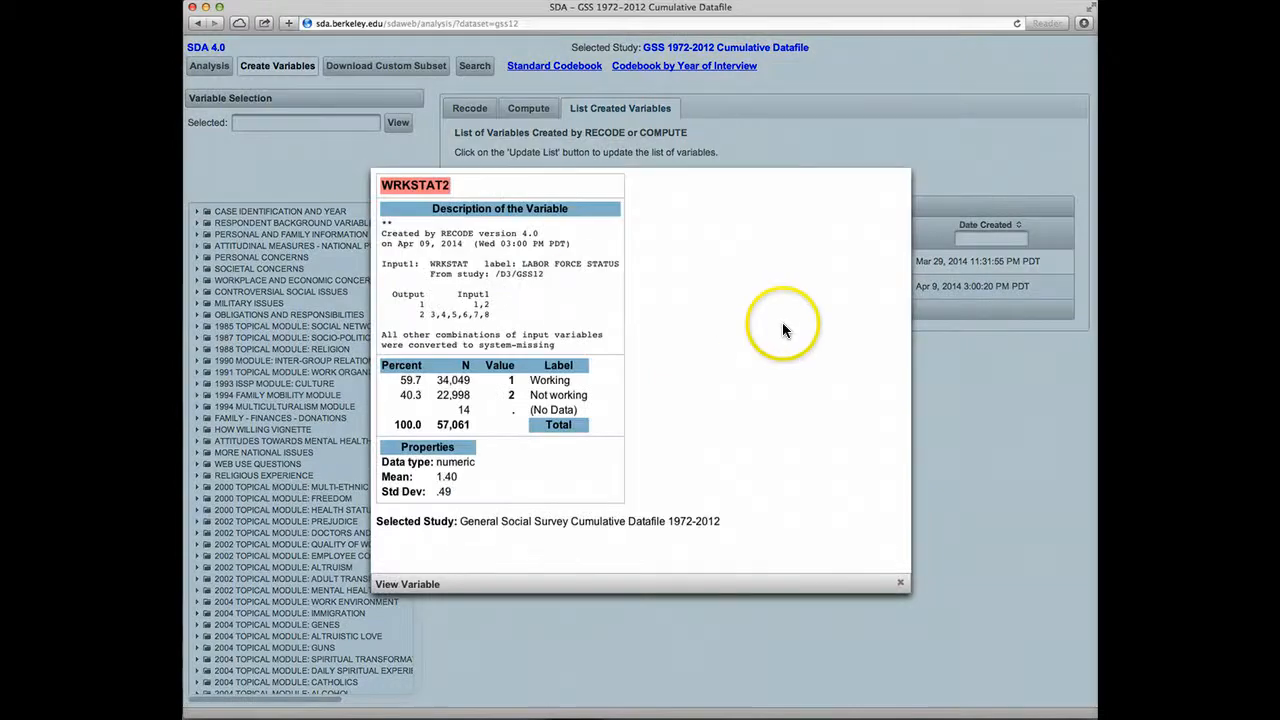
pyautogui.moveTo(864, 344)
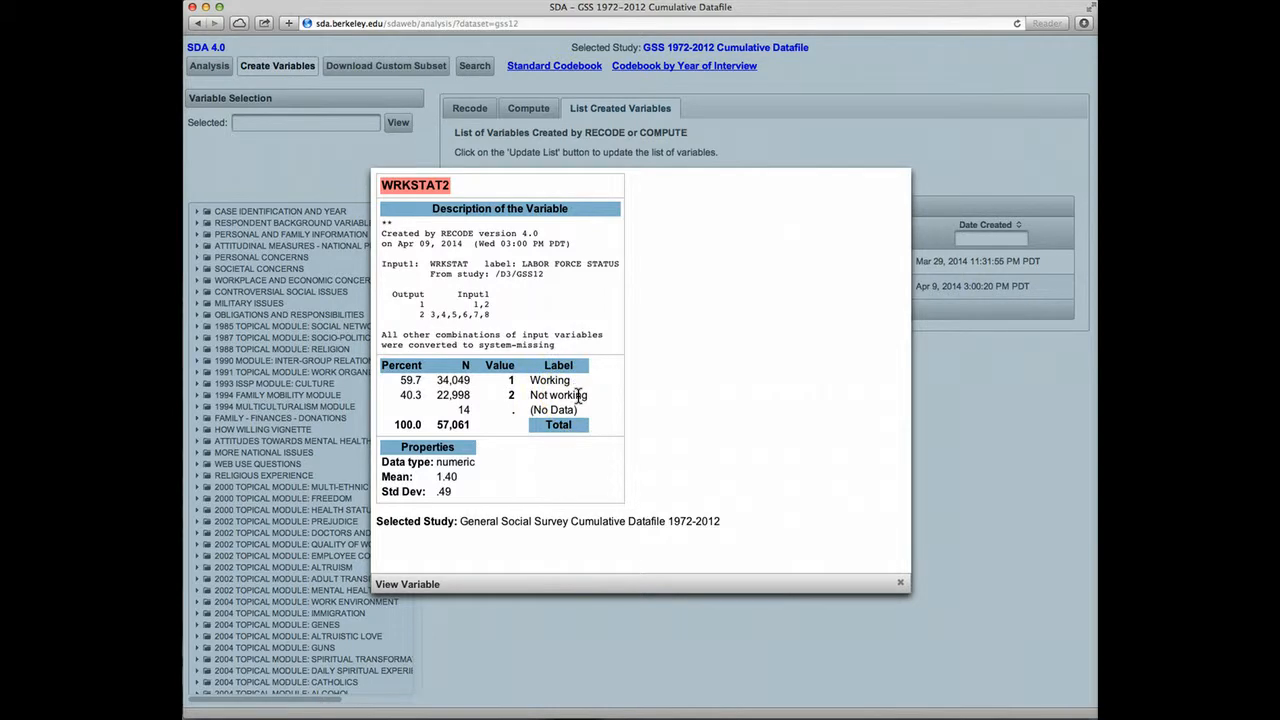
pyautogui.moveTo(1024, 378)
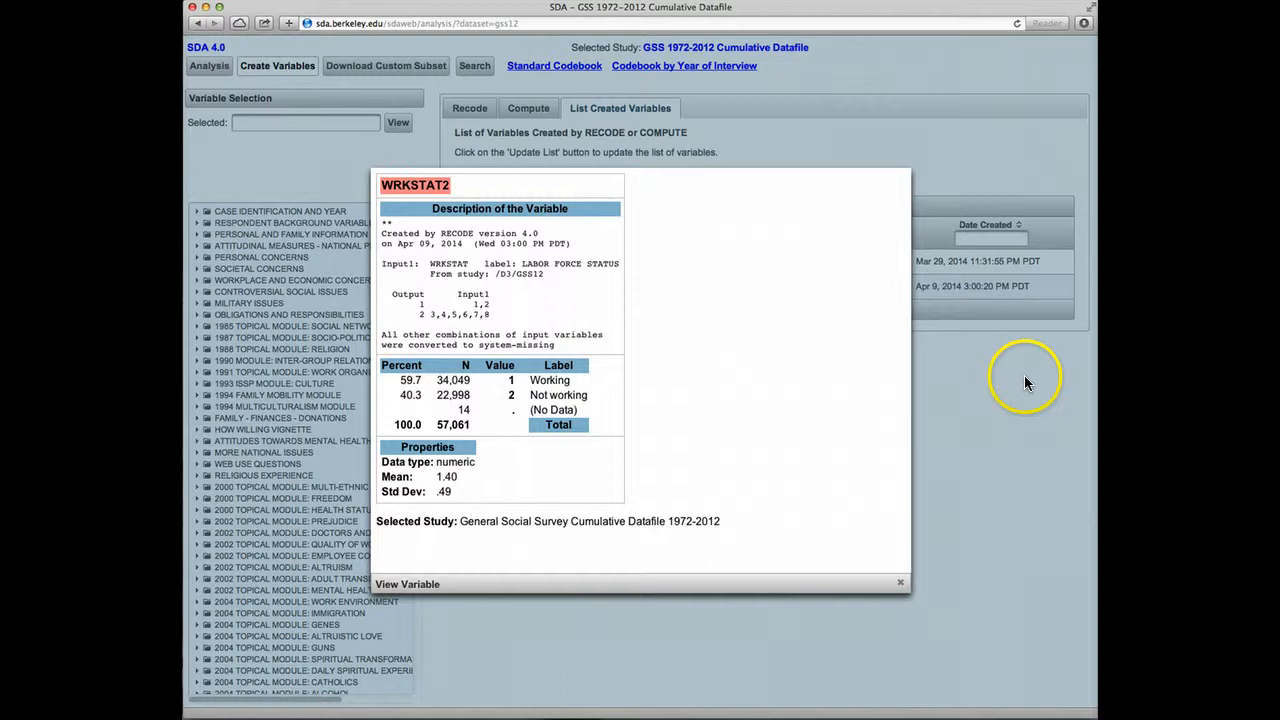
pyautogui.moveTo(1012, 384)
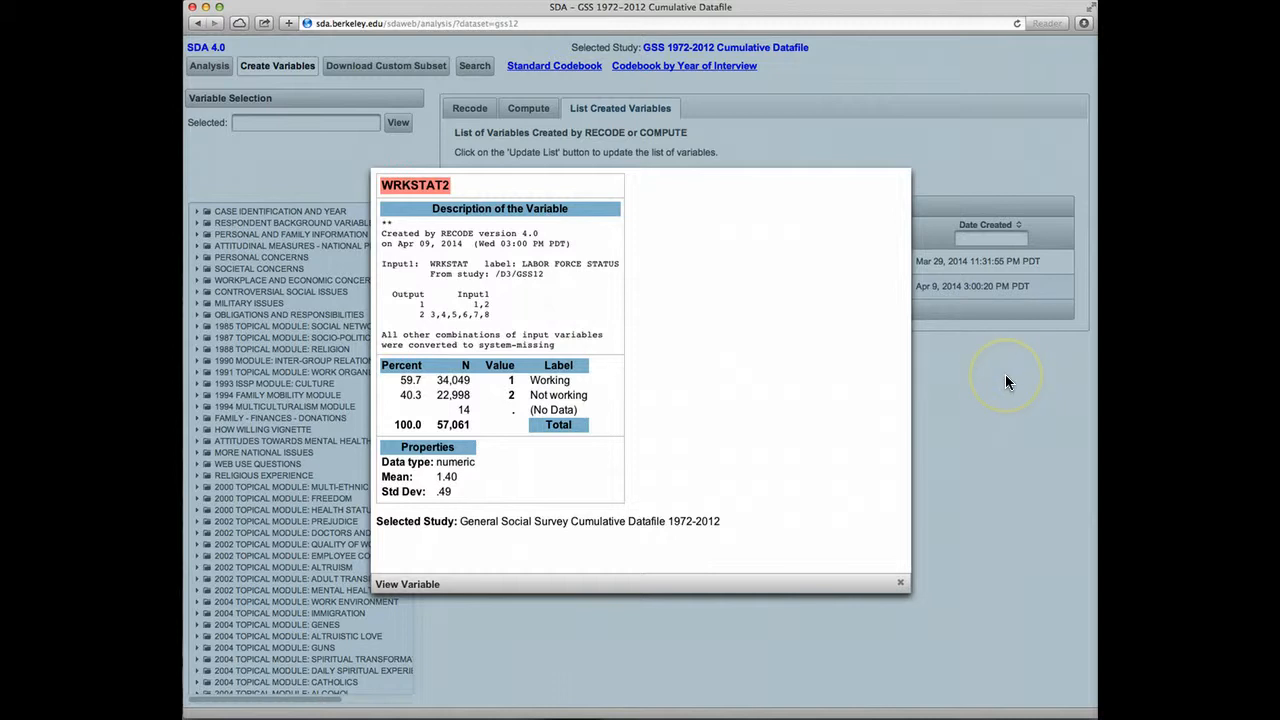
pyautogui.click(900, 582)
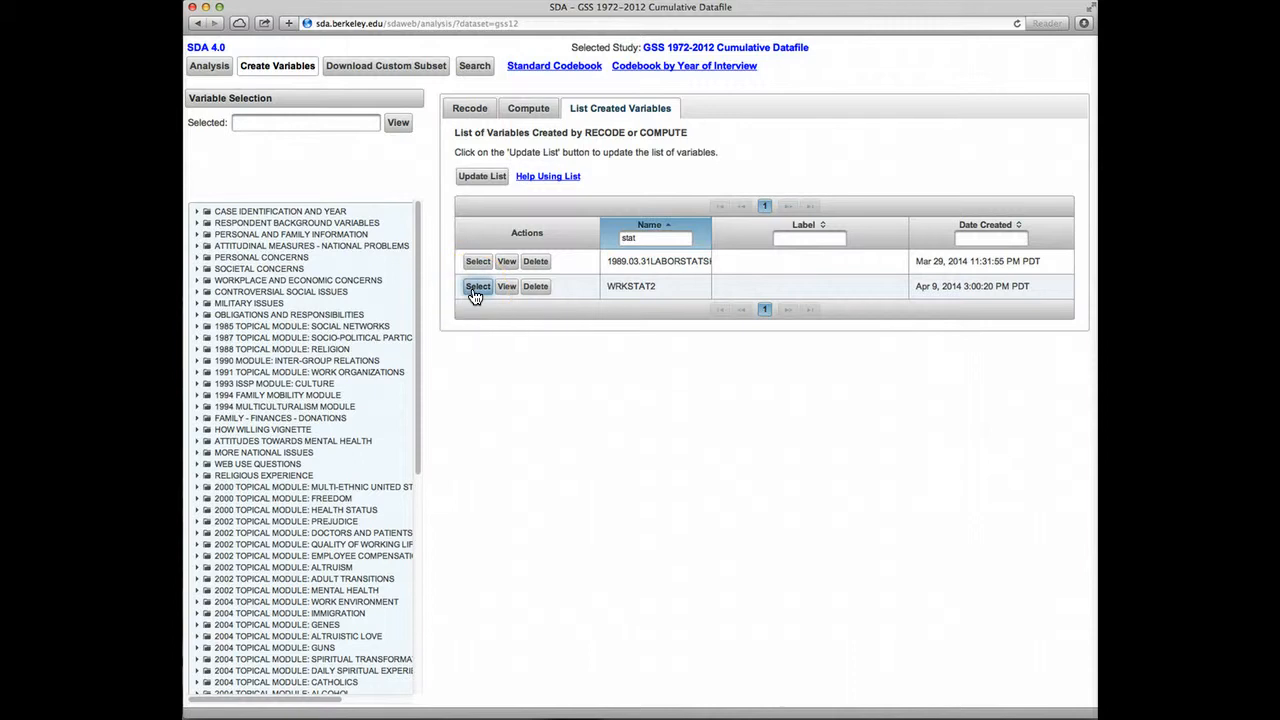
# - Make WRKSTAT2 the row variable and enter race as the column variable in the crosstab form
pyautogui.click(478, 286)
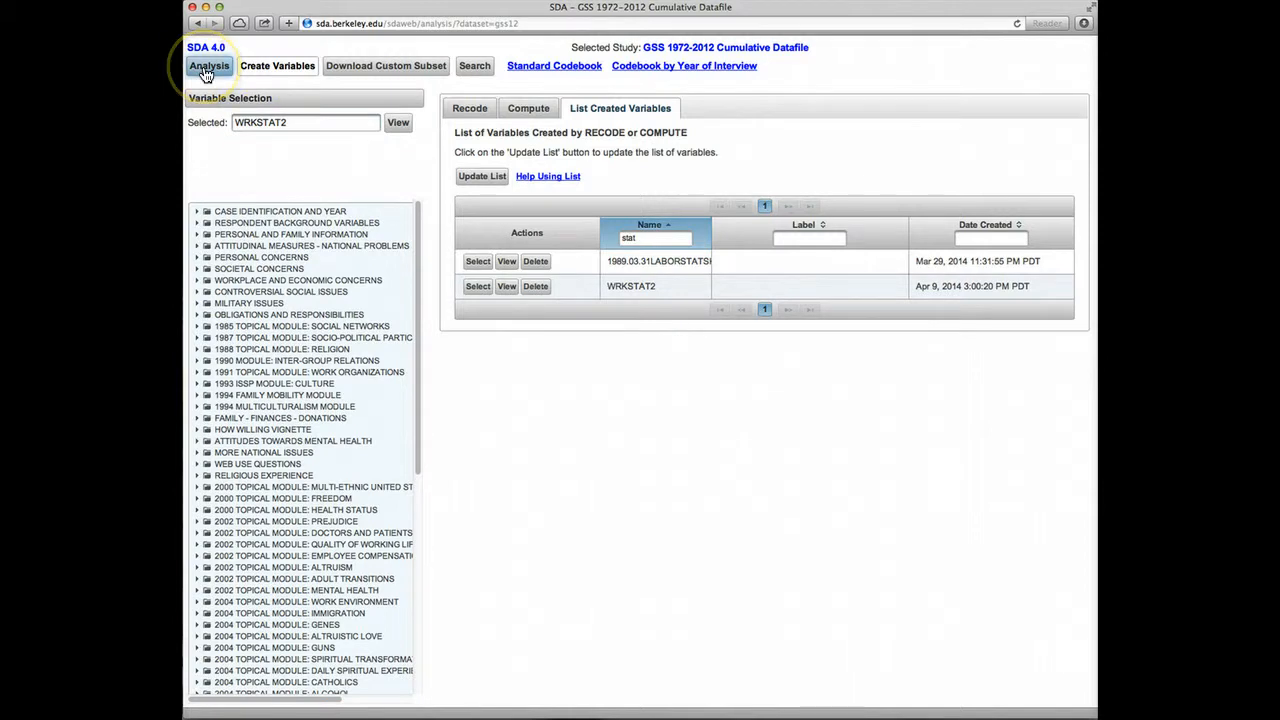
pyautogui.click(208, 64)
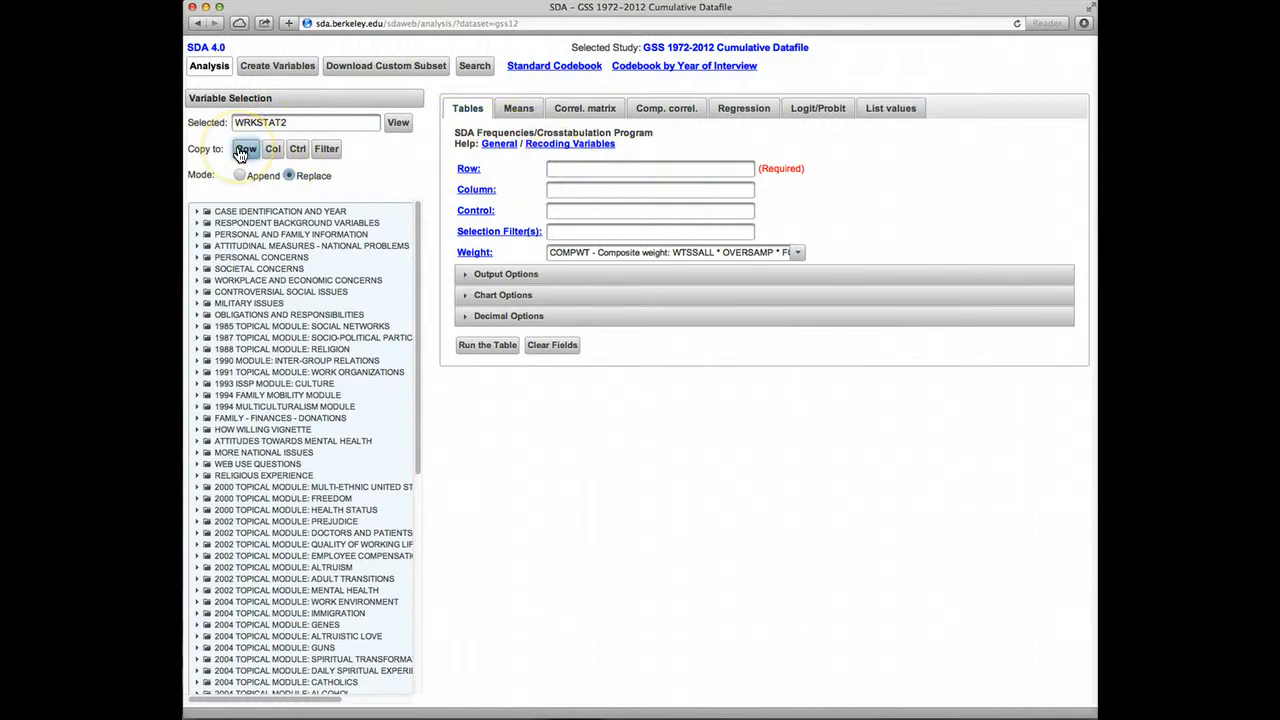
pyautogui.click(246, 148)
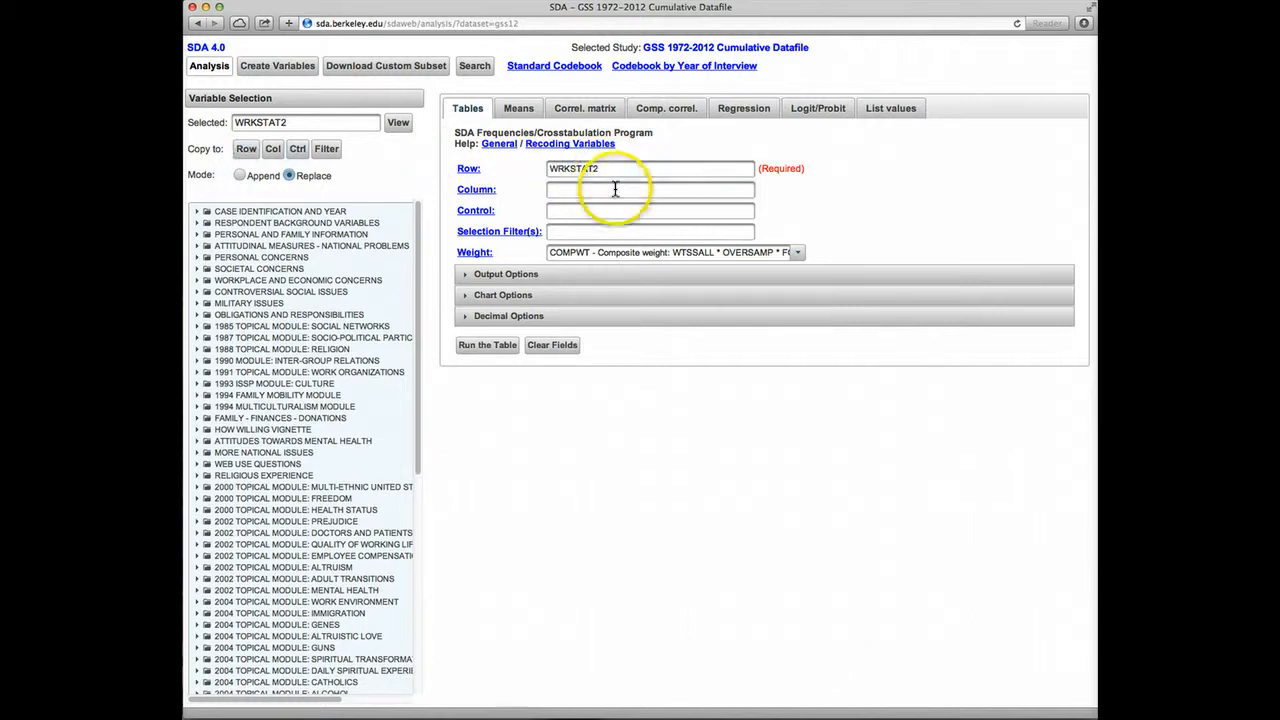
pyautogui.click(648, 188)
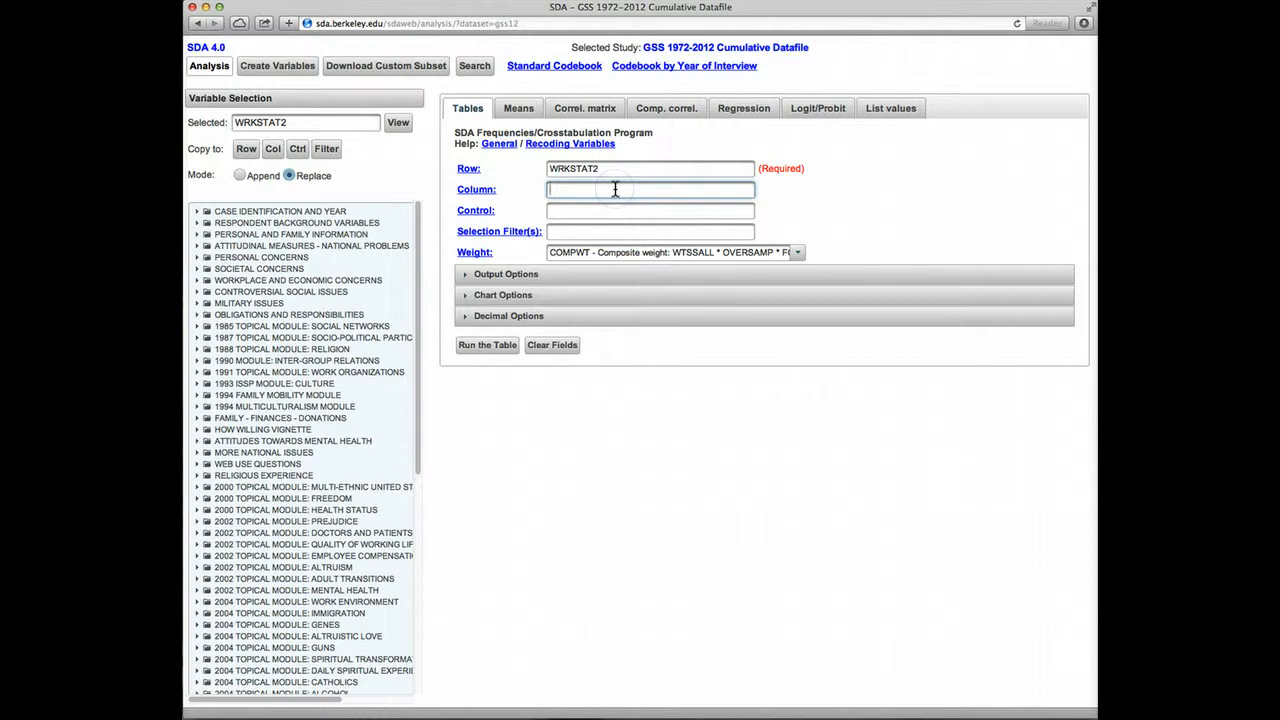
pyautogui.write('race')
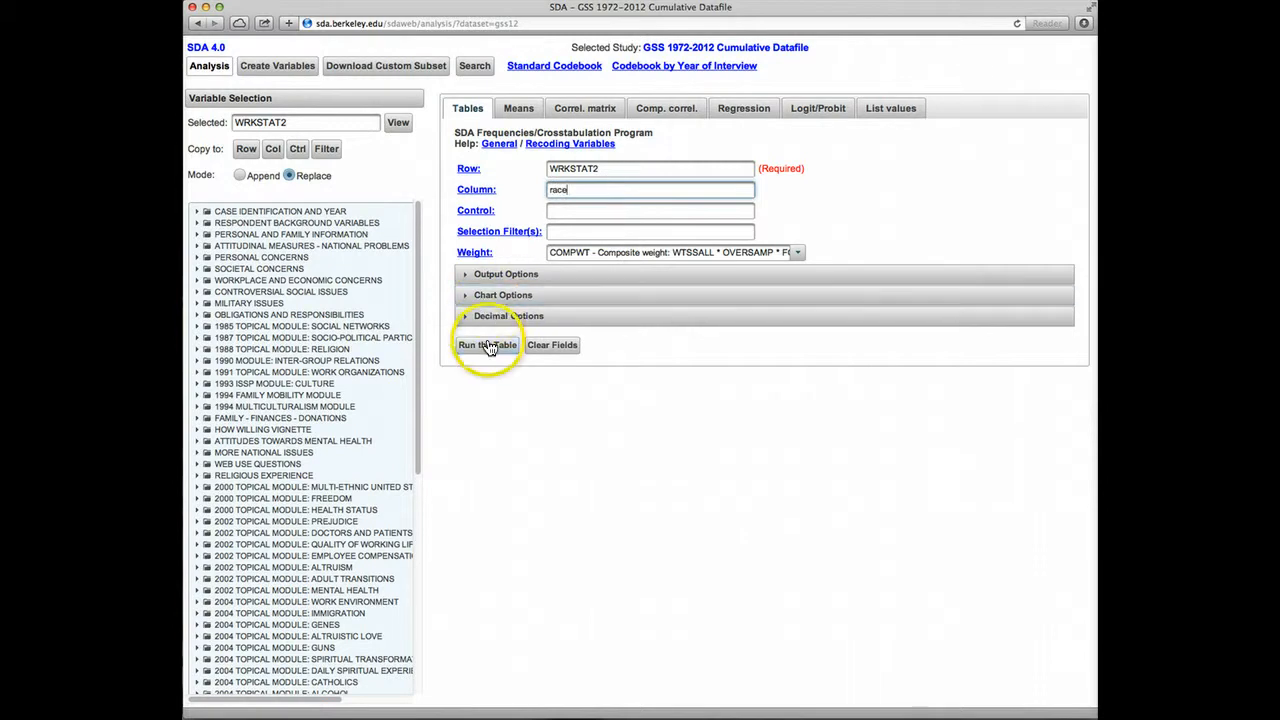
# - Run the WRKSTAT2 by race table to get column percents and the stacked bar chart
pyautogui.click(488, 344)
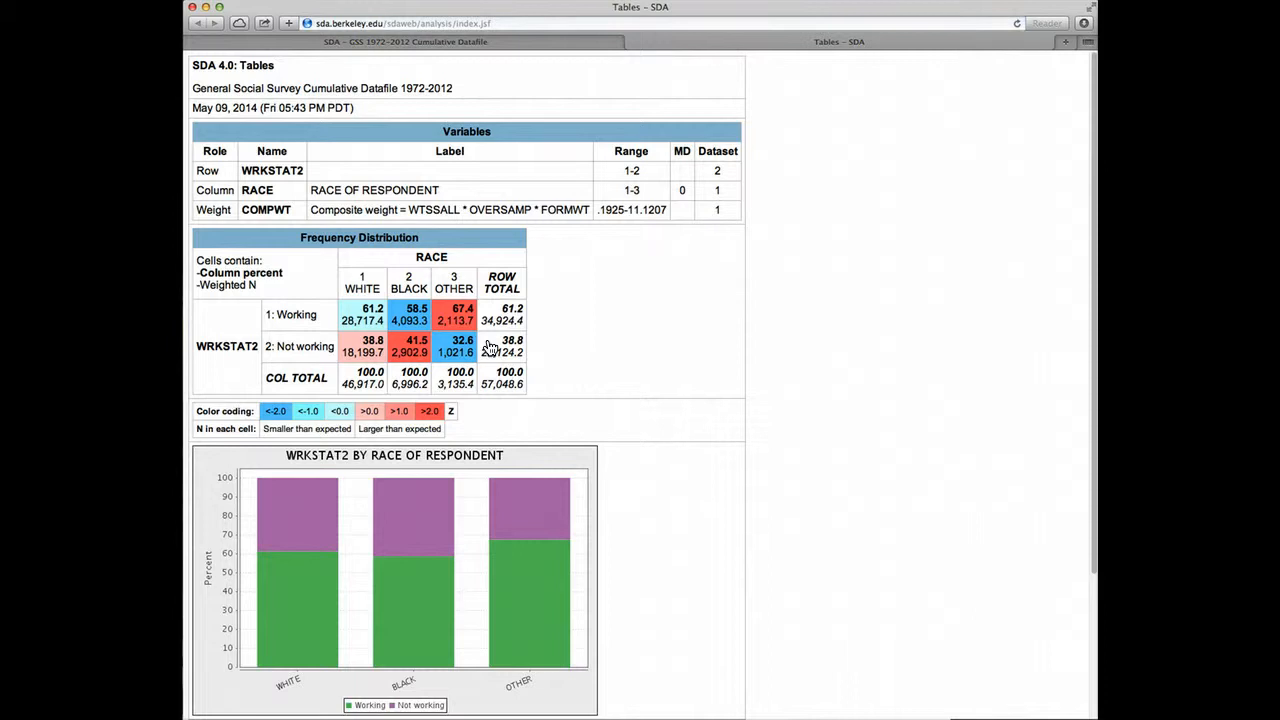
pyautogui.moveTo(1012, 264)
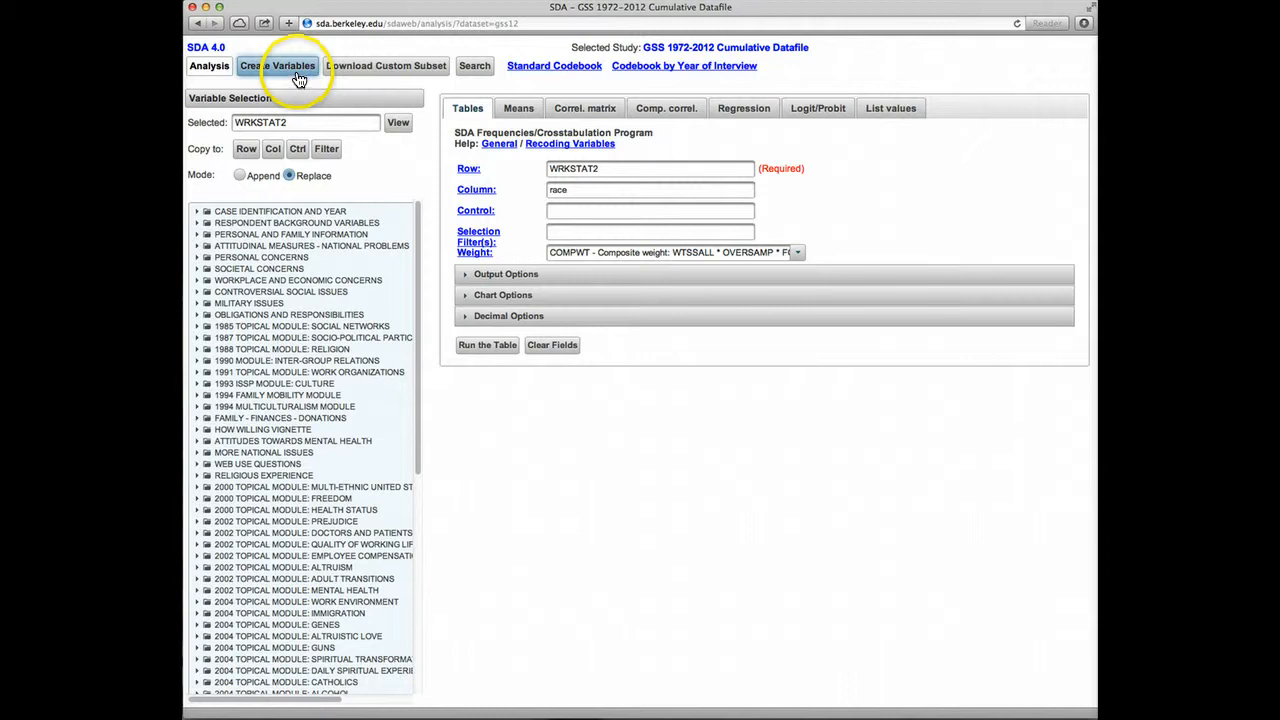
pyautogui.click(276, 64)
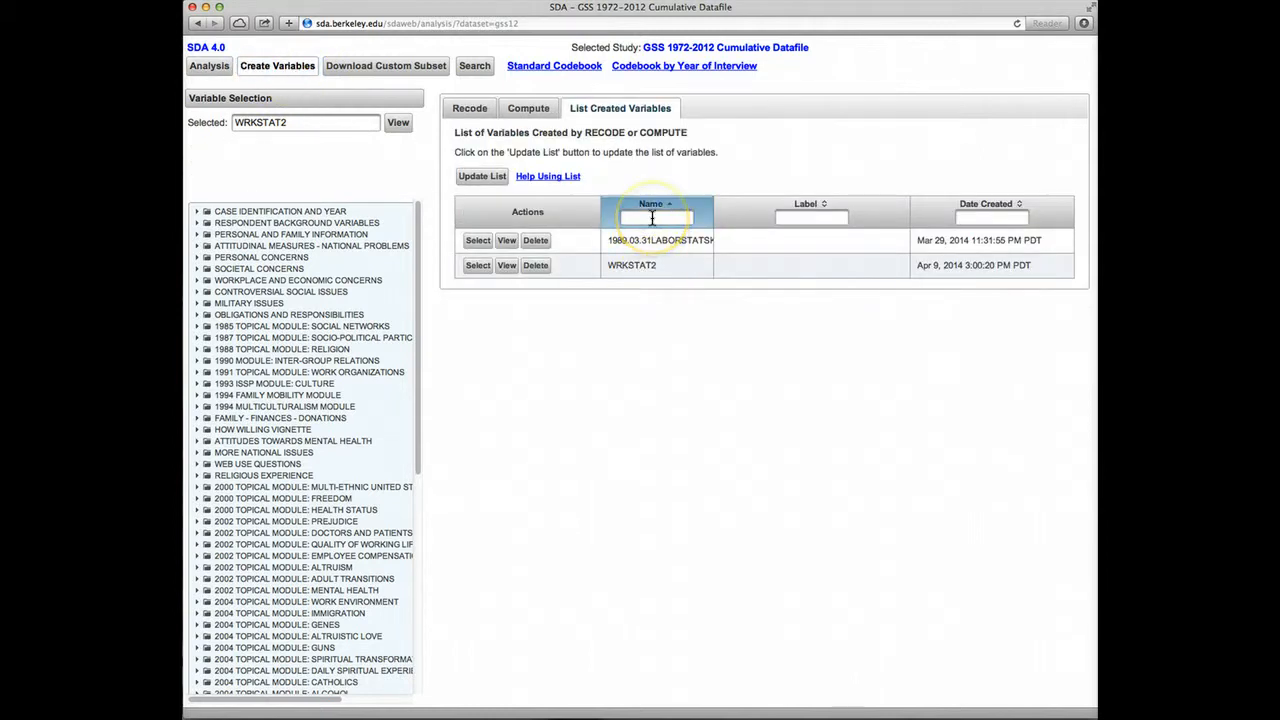
pyautogui.click(656, 216)
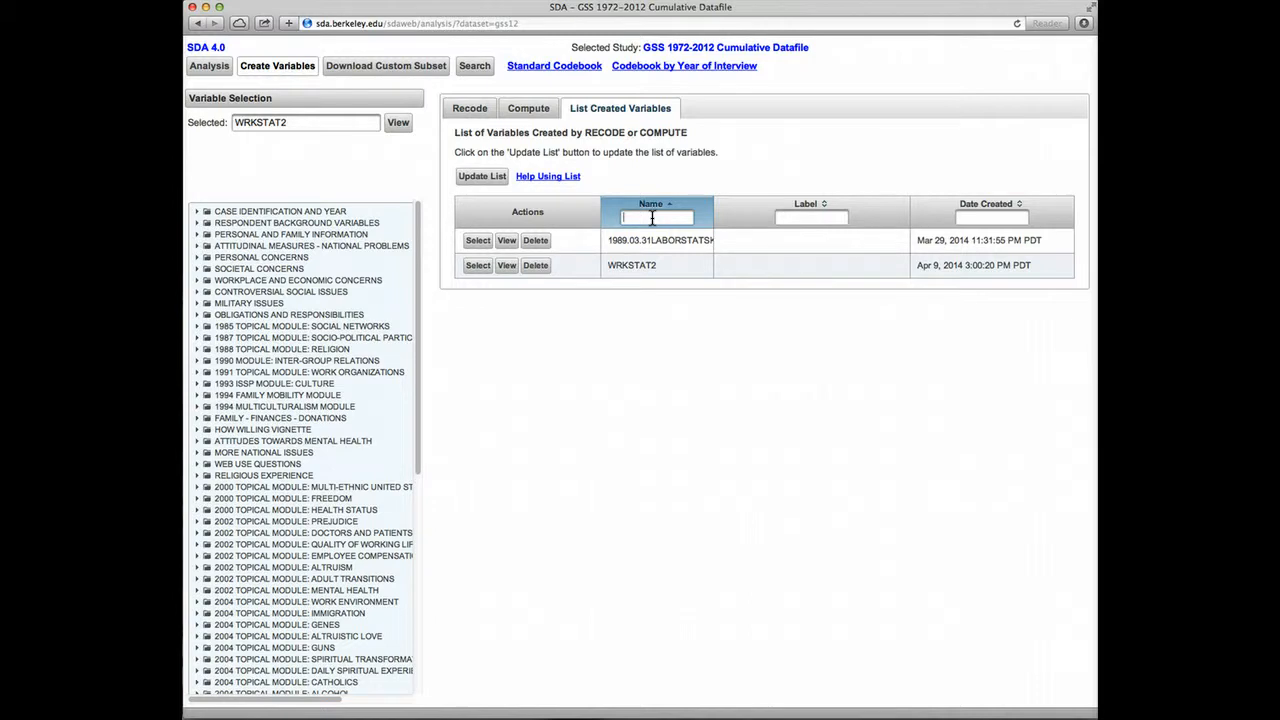
pyautogui.write('age')
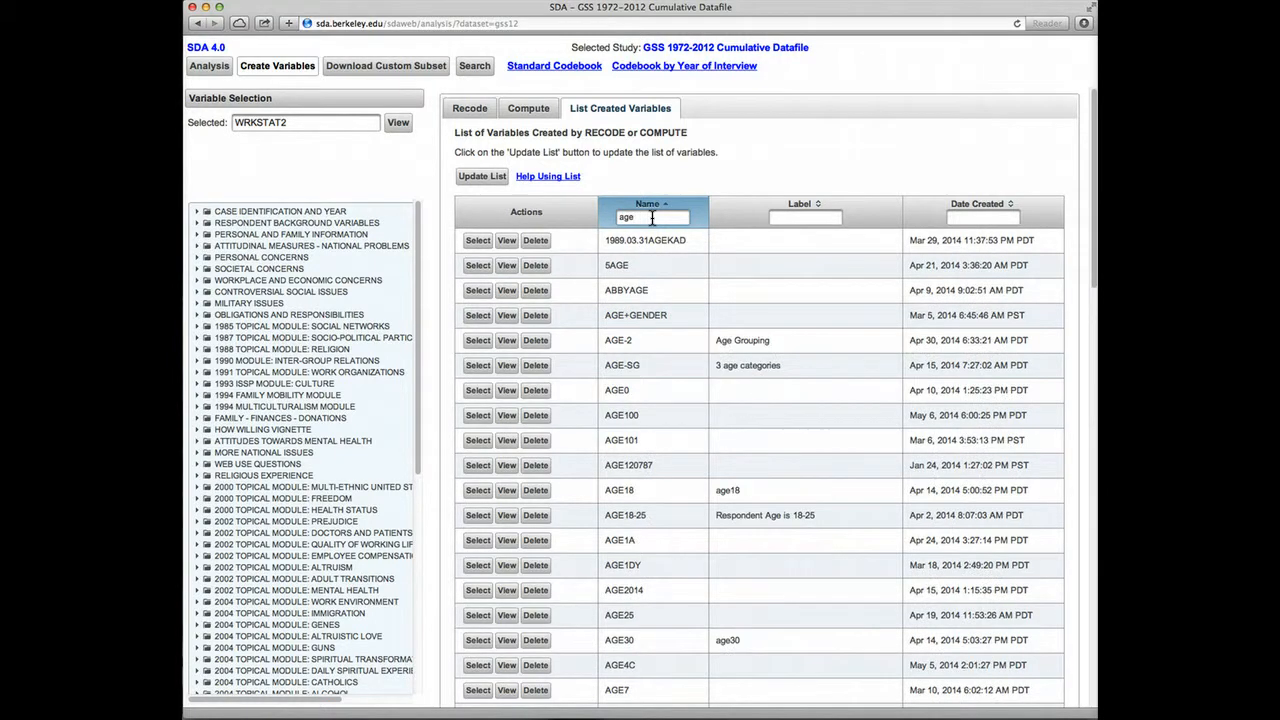
pyautogui.moveTo(1084, 200)
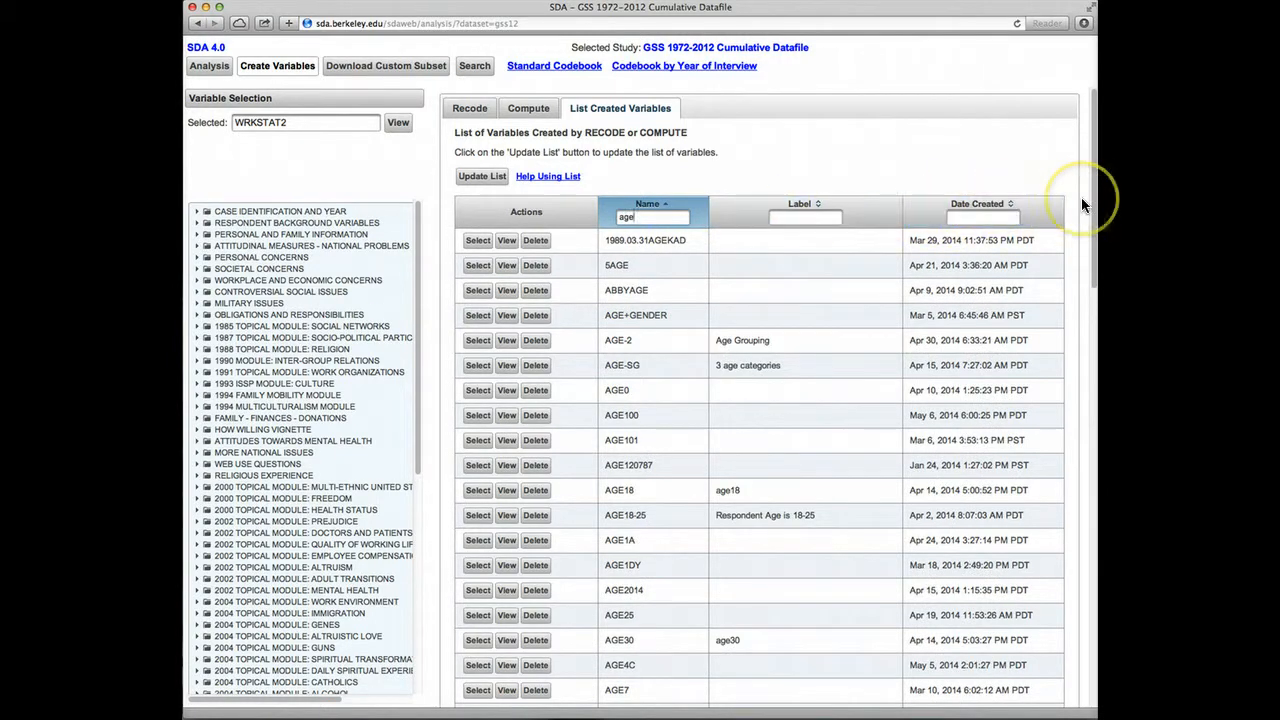
pyautogui.scroll(-3)
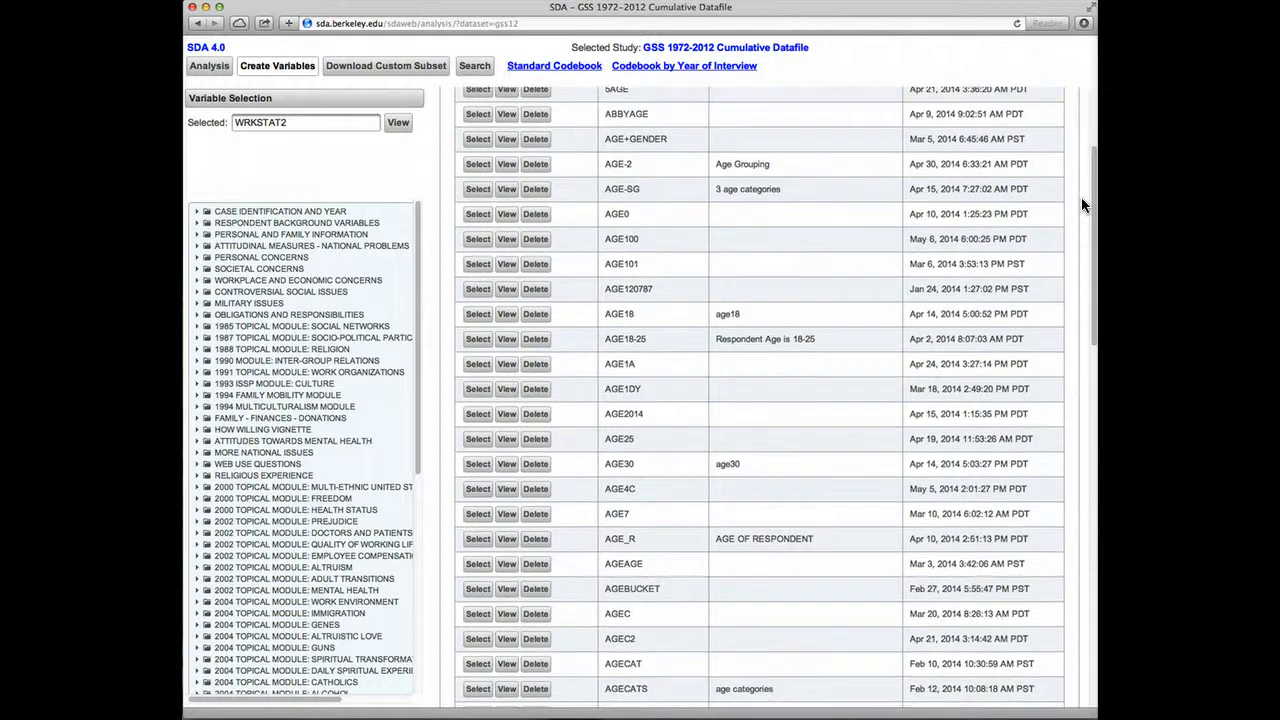
pyautogui.scroll(-3)
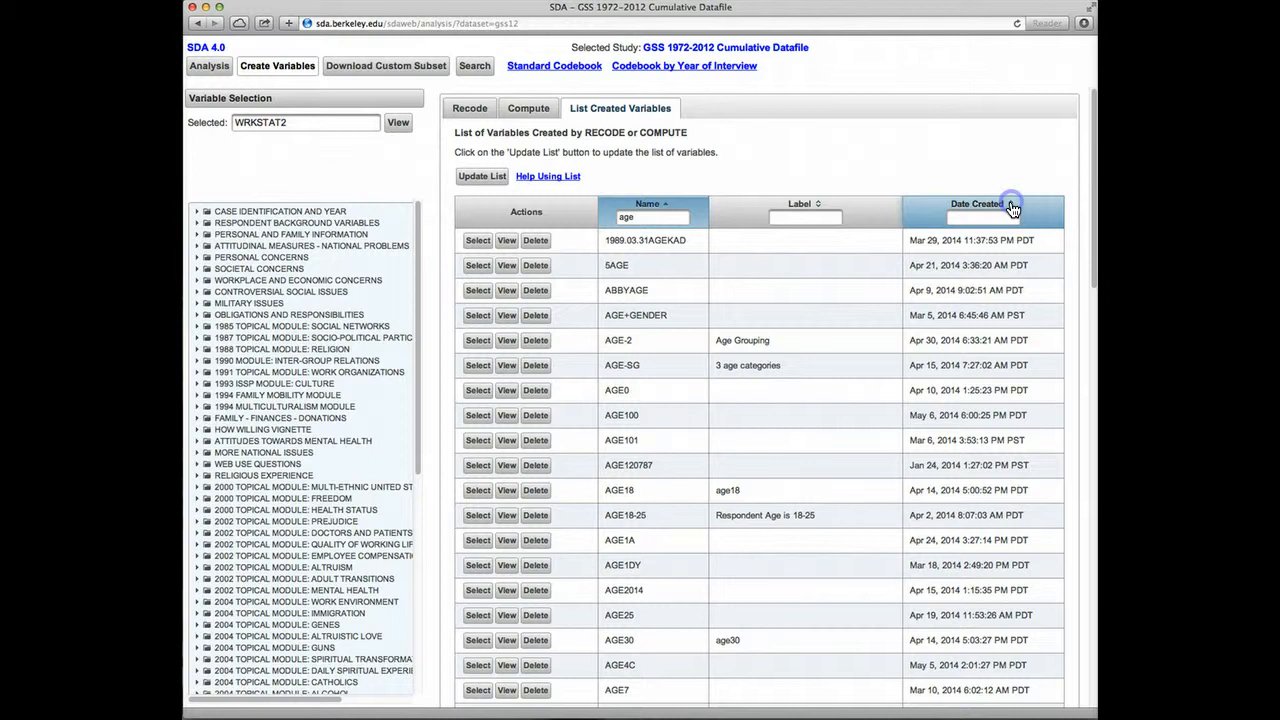
# - Sort the age-filtered list by Date Created, newest first, with SEXAGE and AGER on top
pyautogui.click(976, 204)
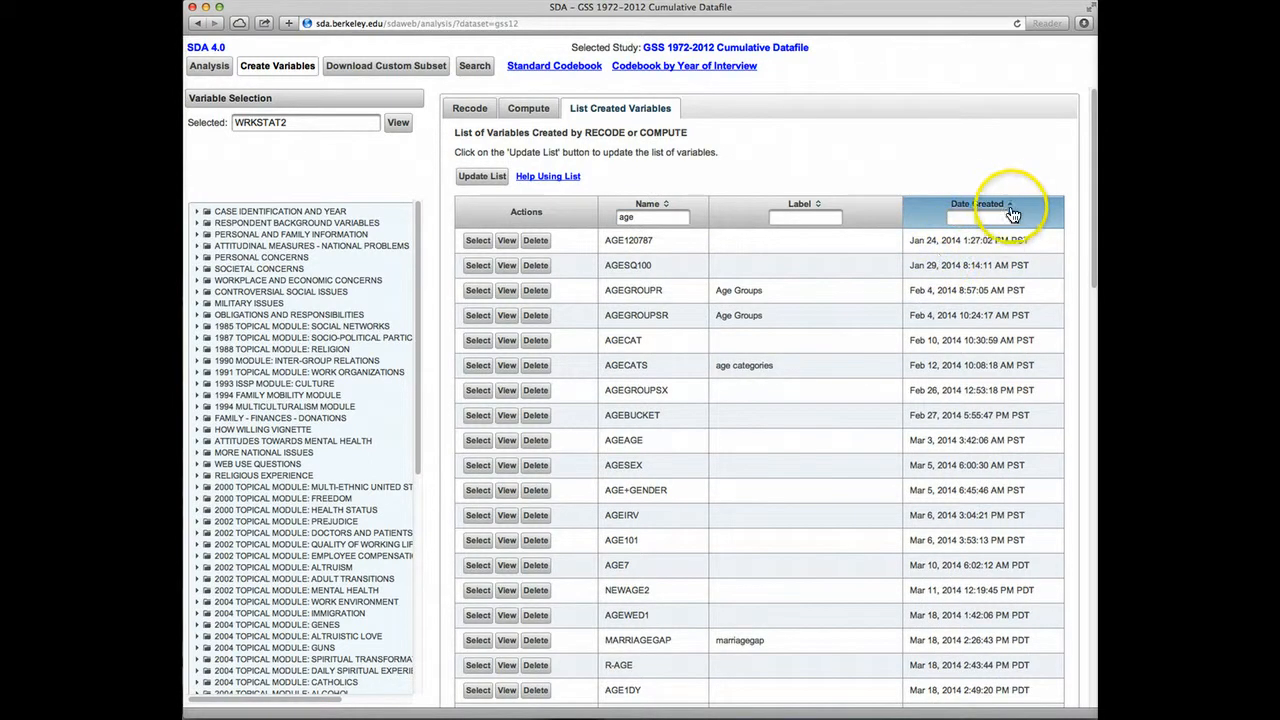
pyautogui.click(1010, 206)
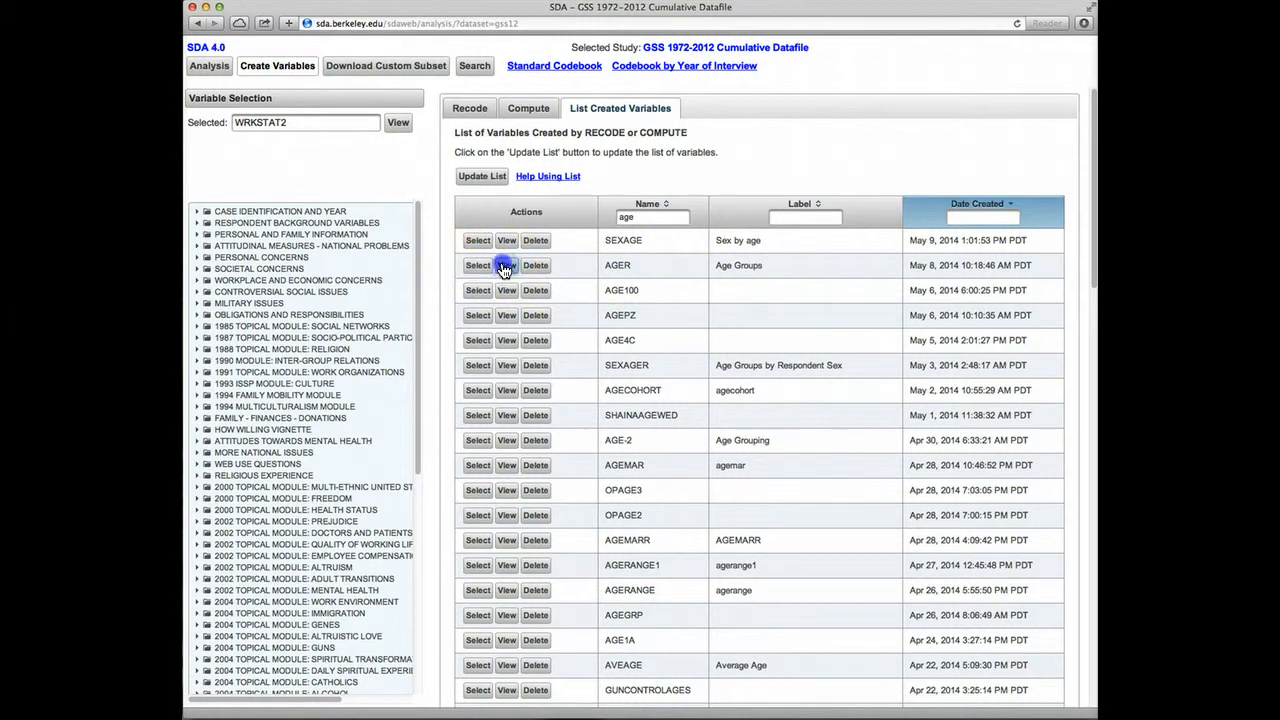
pyautogui.click(506, 264)
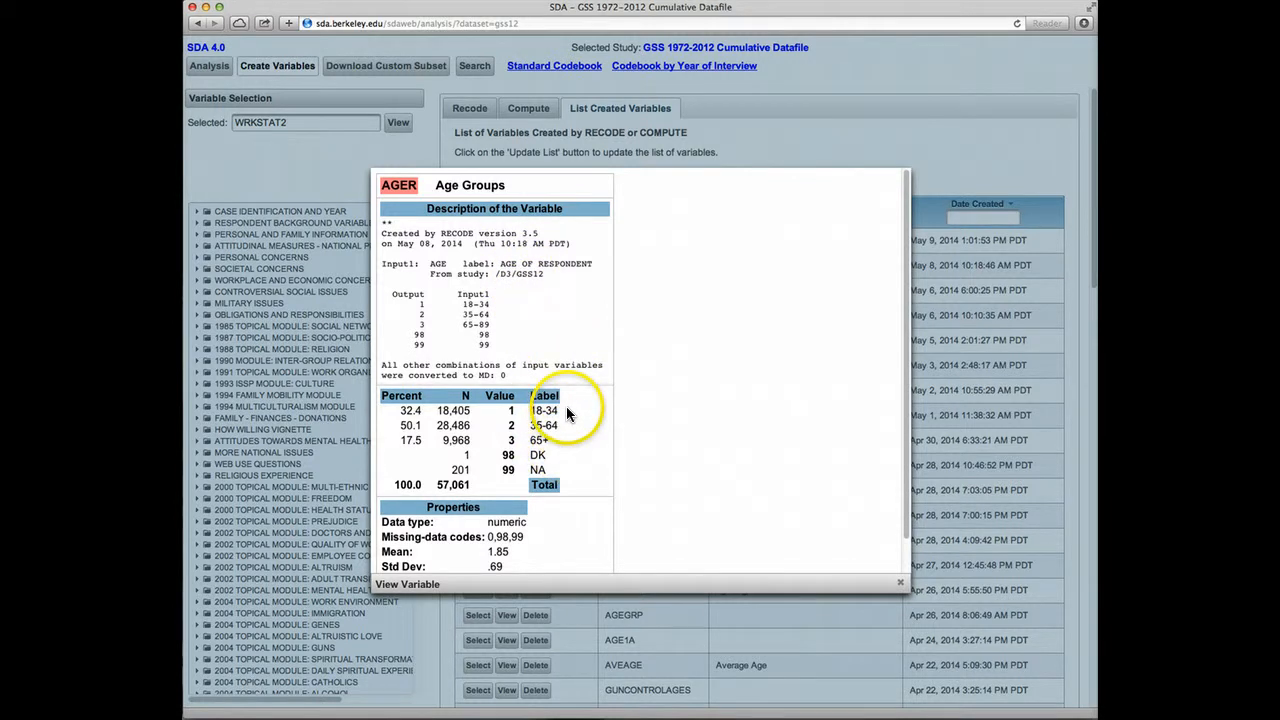
pyautogui.moveTo(558, 420)
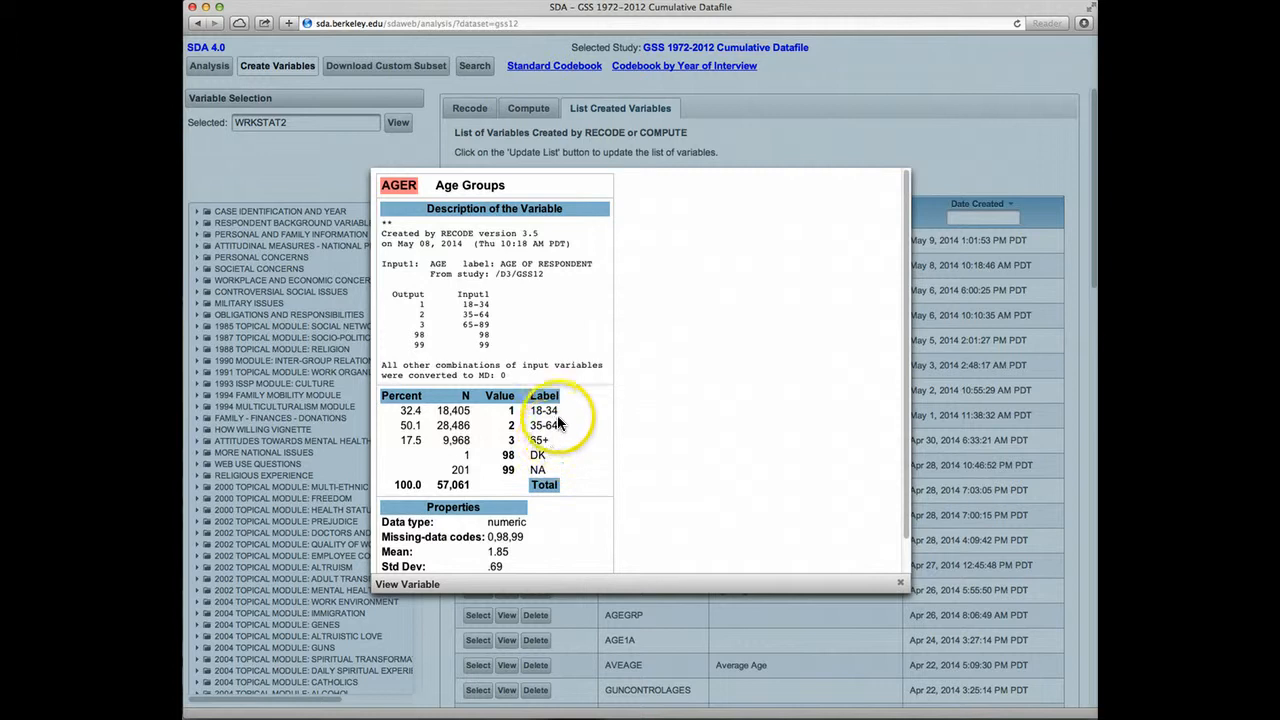
pyautogui.click(900, 582)
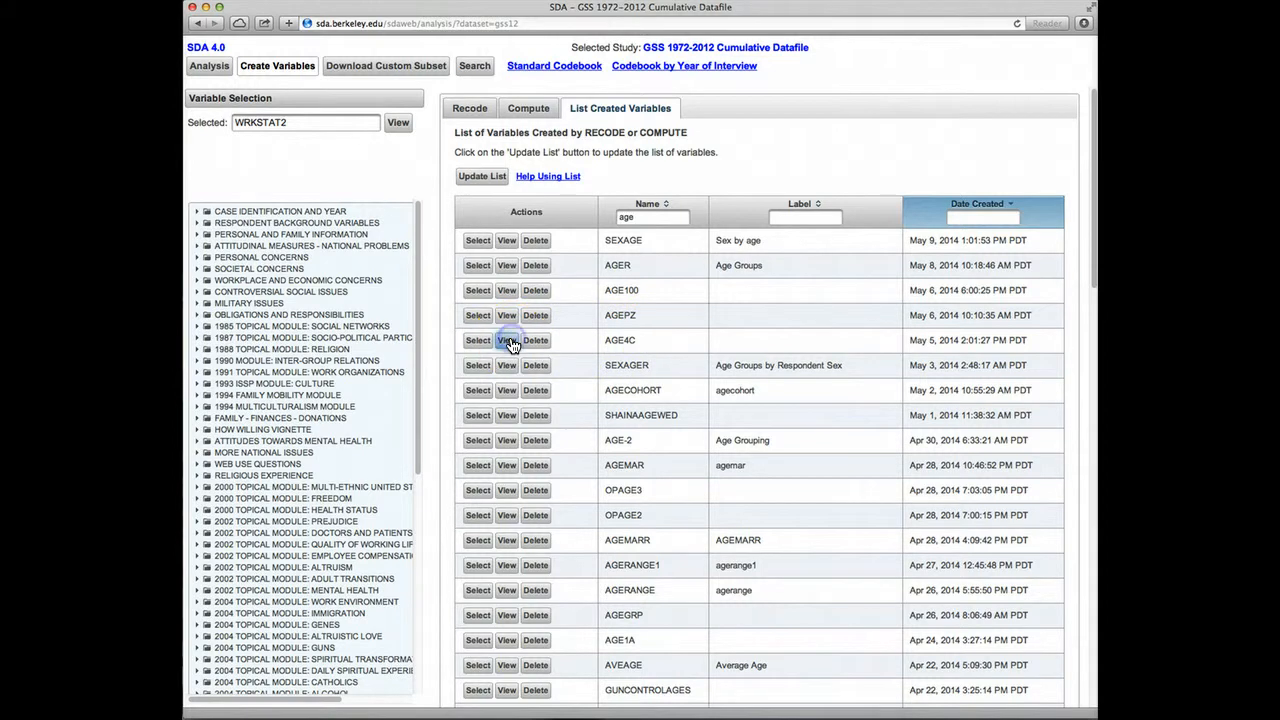
pyautogui.click(506, 340)
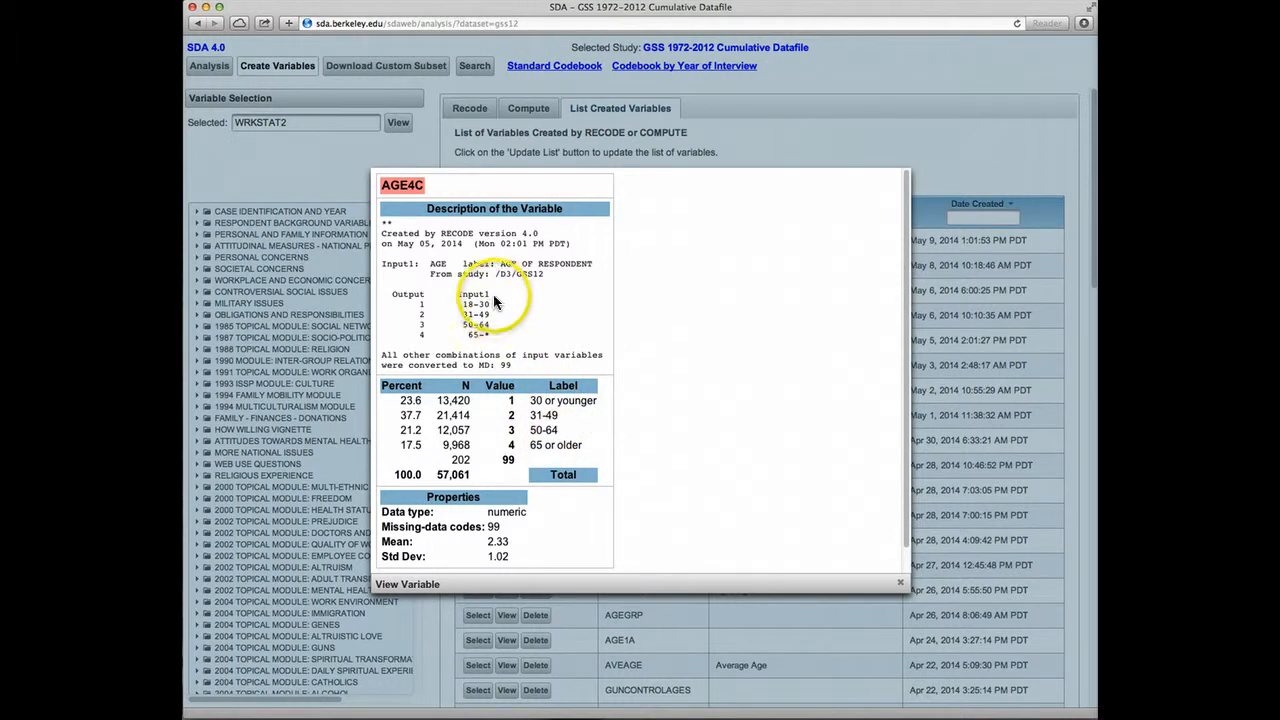
pyautogui.moveTo(490, 336)
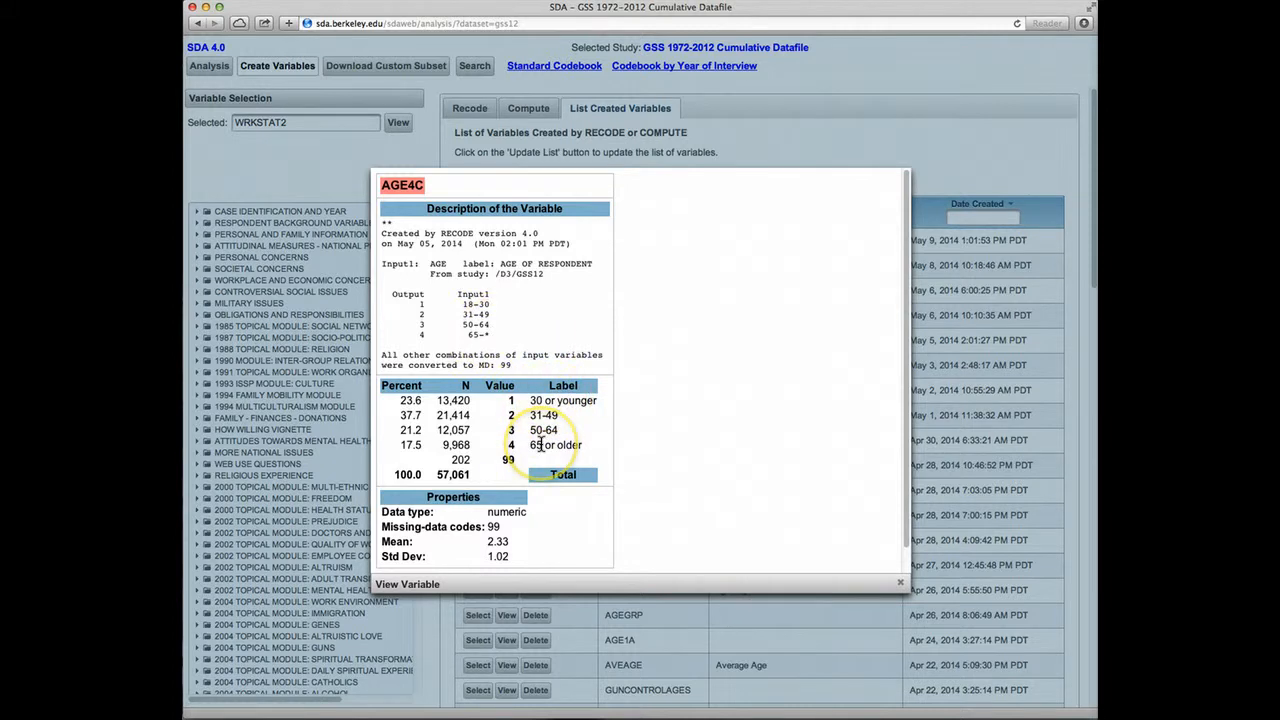
pyautogui.moveTo(920, 148)
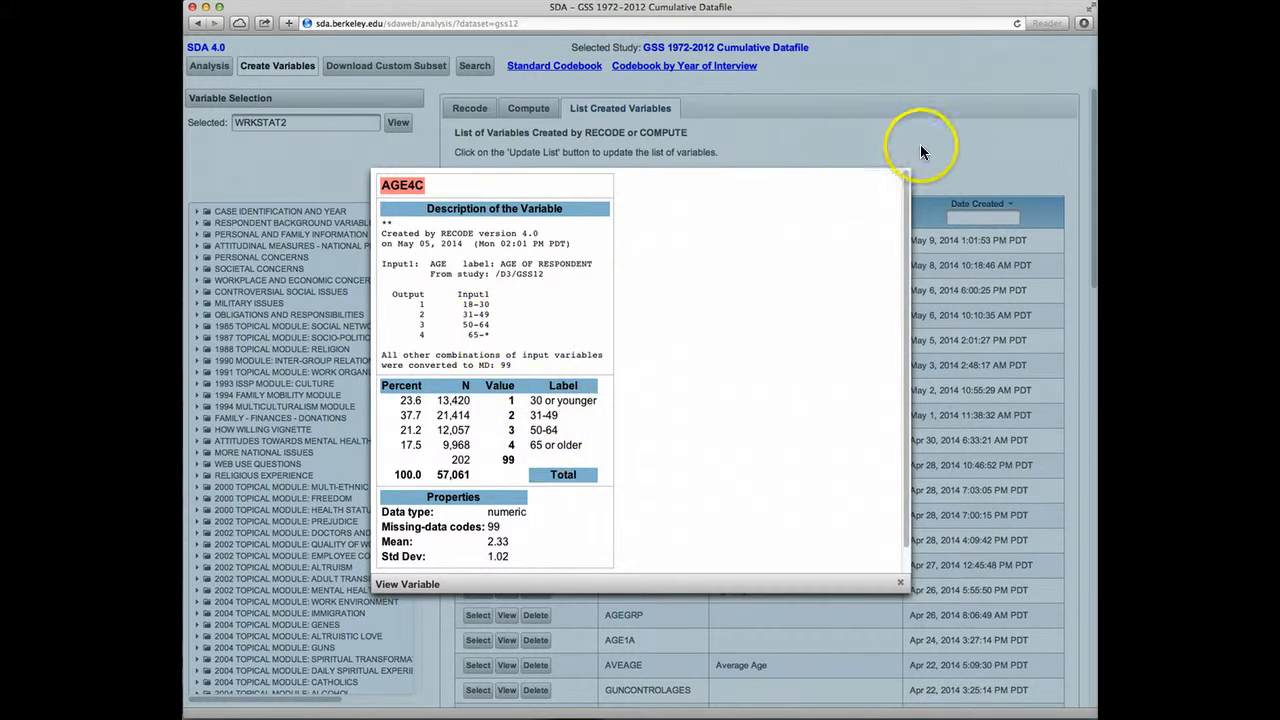
pyautogui.moveTo(948, 148)
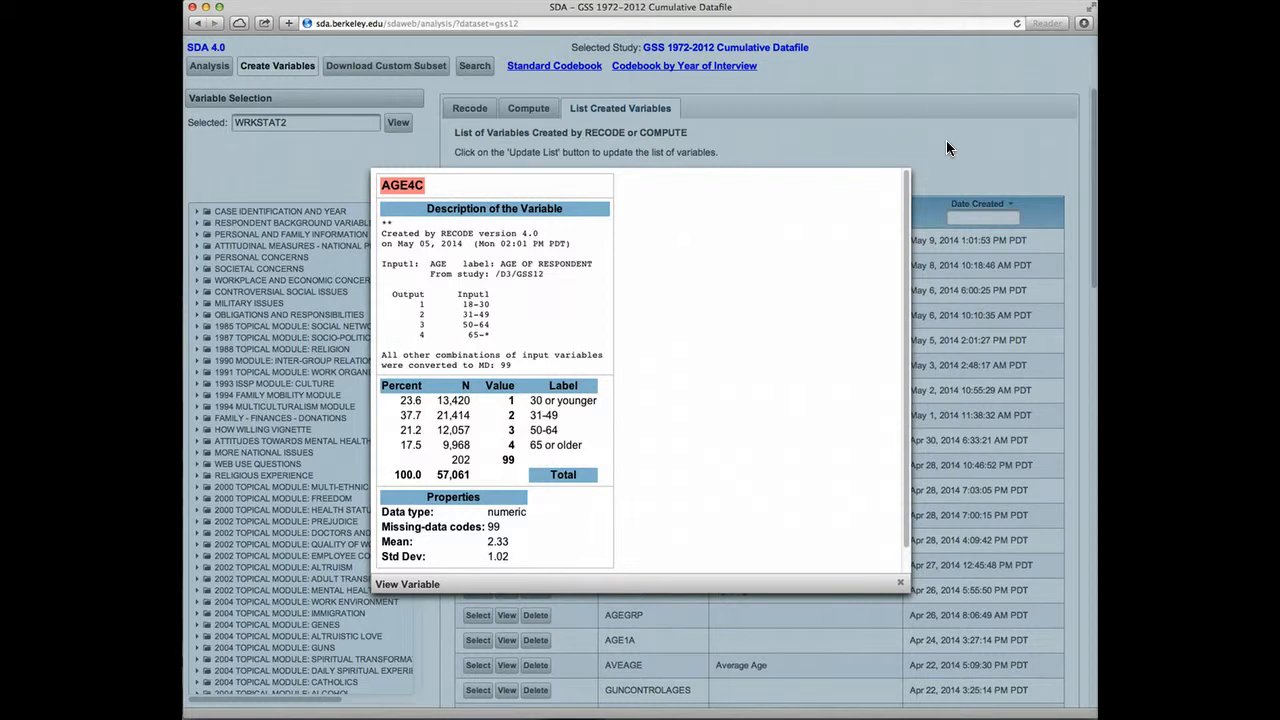
pyautogui.click(900, 580)
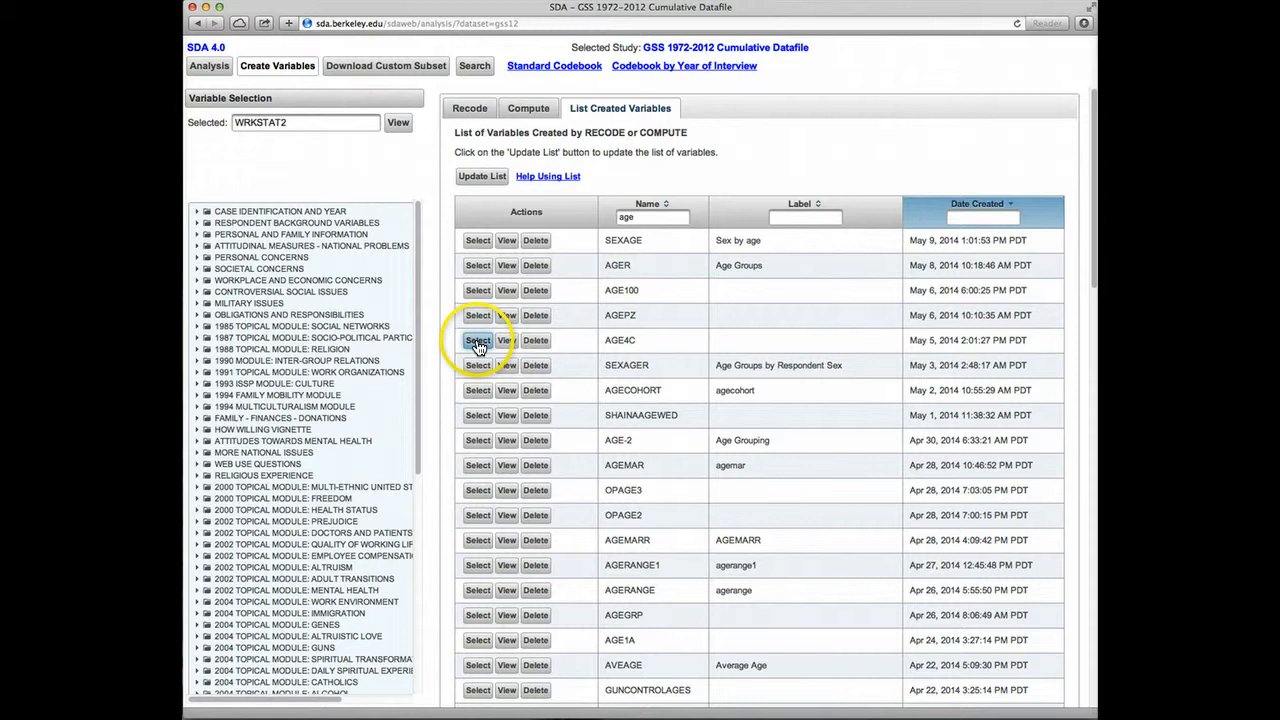
# - Select AGE4C as the column variable and run the WRKSTAT2 by AGE4C table
pyautogui.click(476, 340)
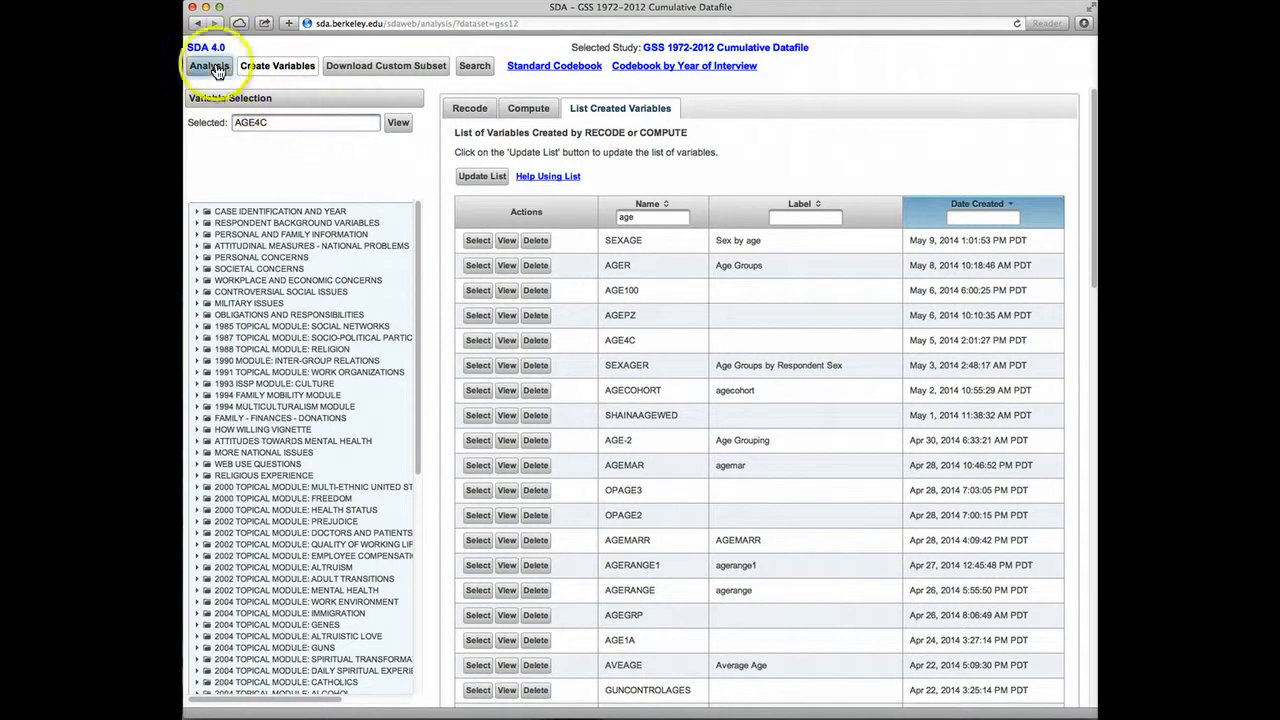
pyautogui.click(208, 64)
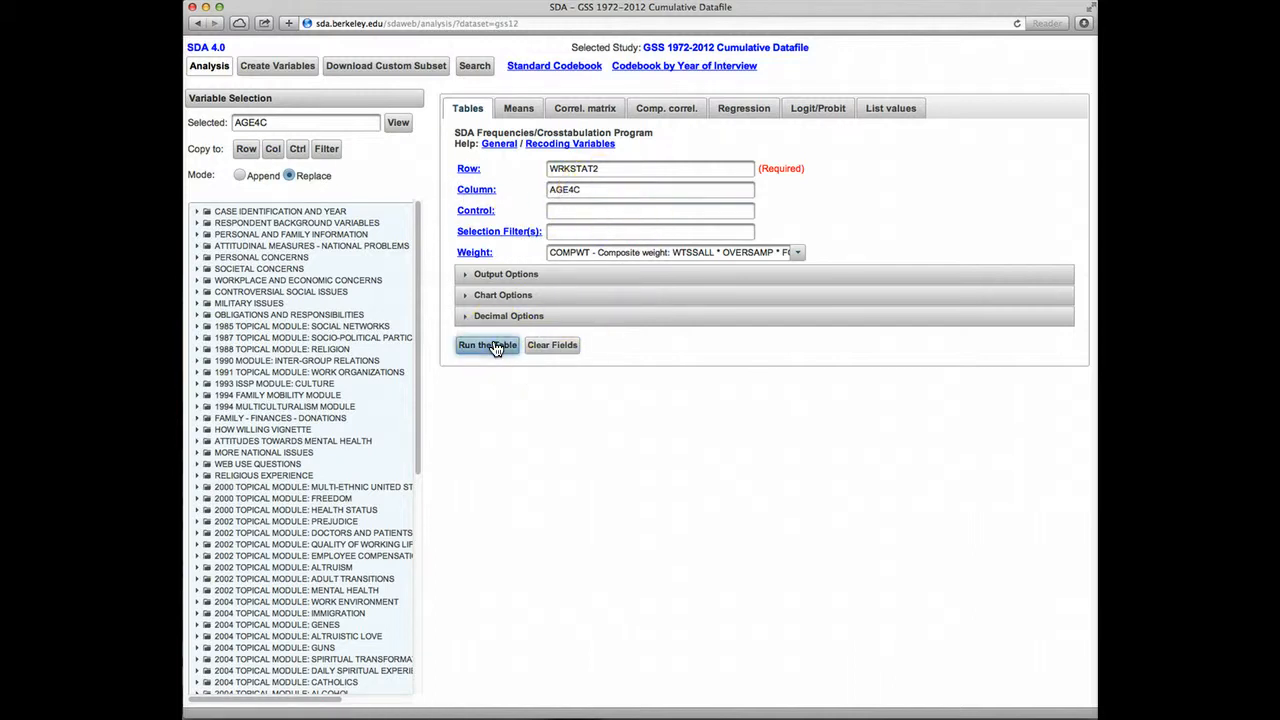
pyautogui.click(488, 344)
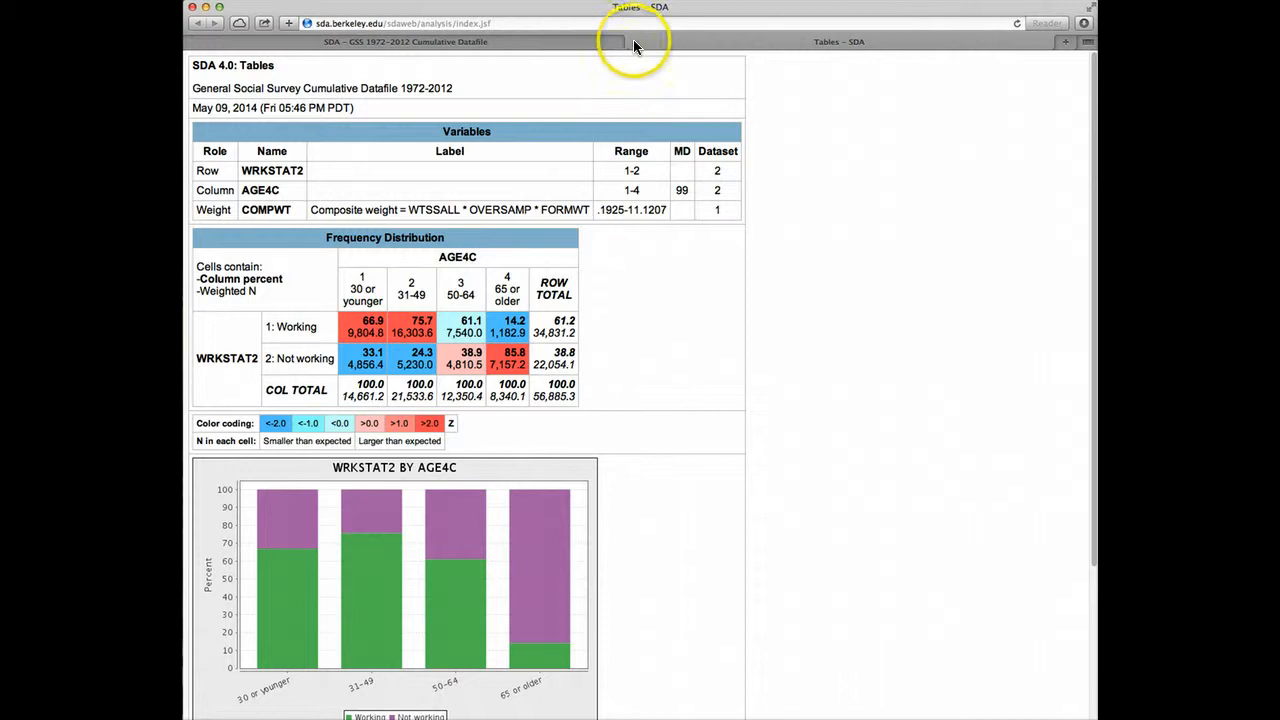
# - Return from the results to the created-variables list, still age-filtered and newest first
pyautogui.click(214, 24)
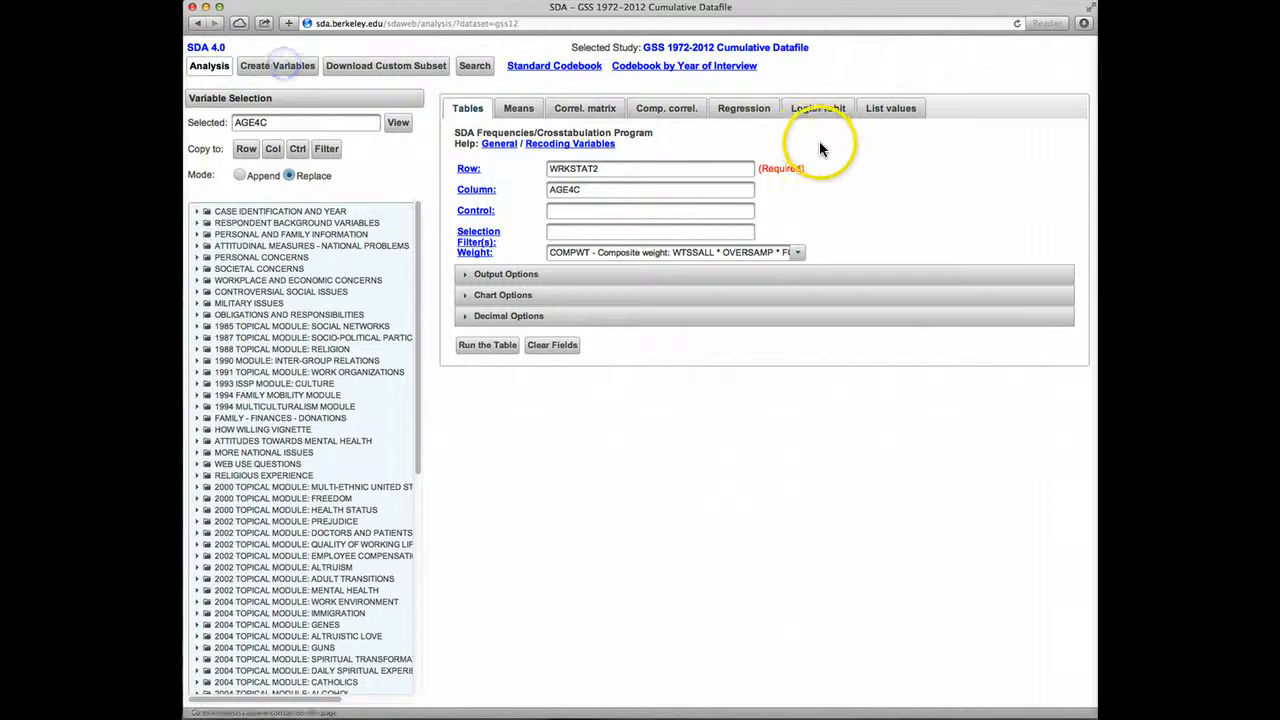
pyautogui.click(276, 64)
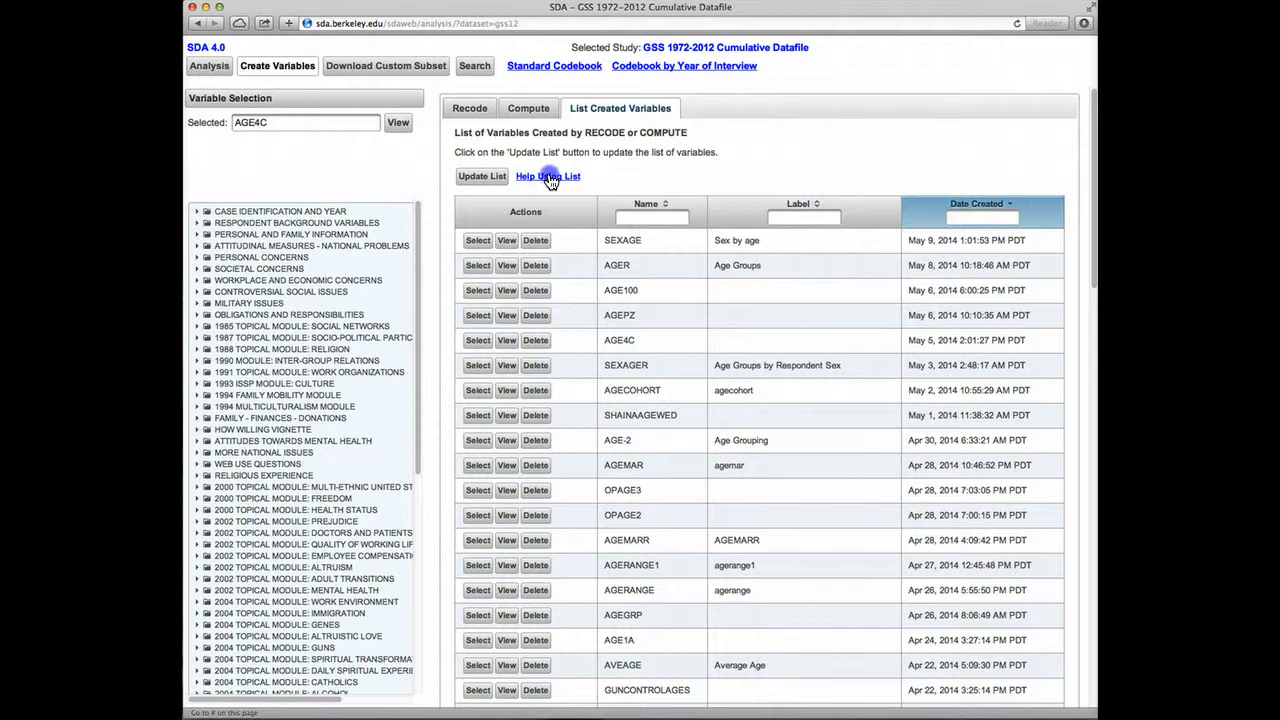
pyautogui.click(548, 176)
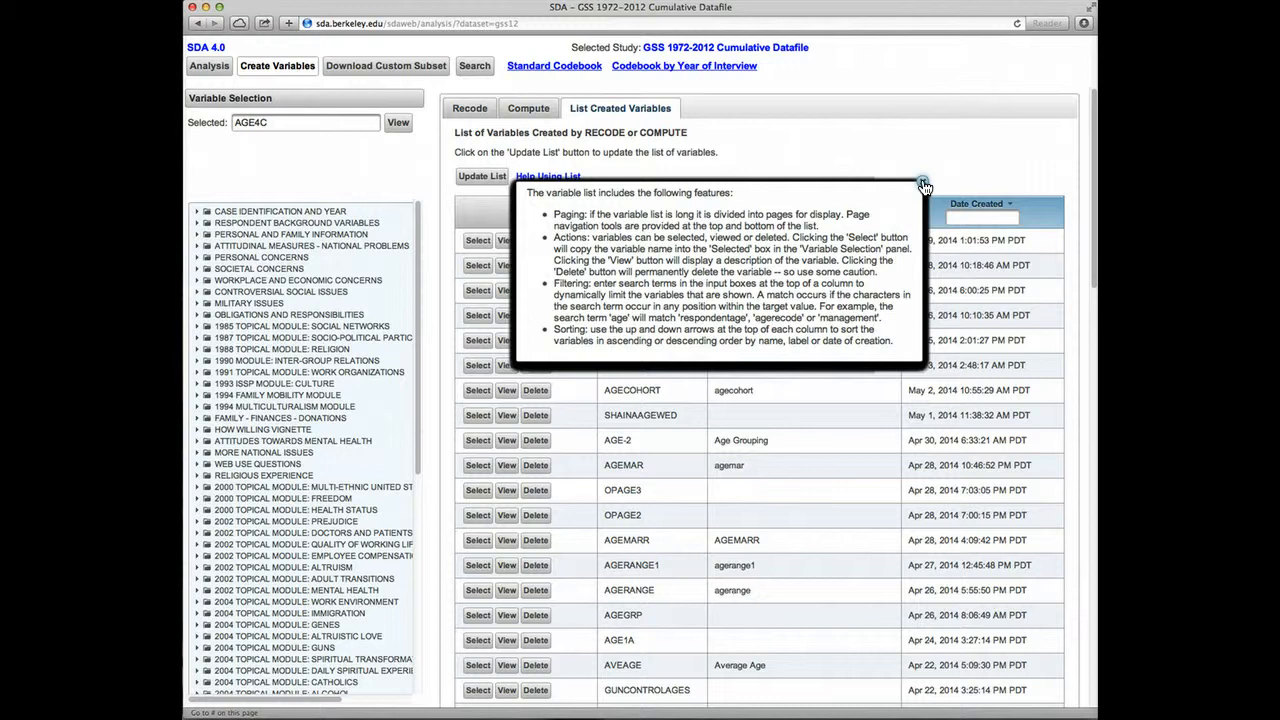
pyautogui.click(922, 186)
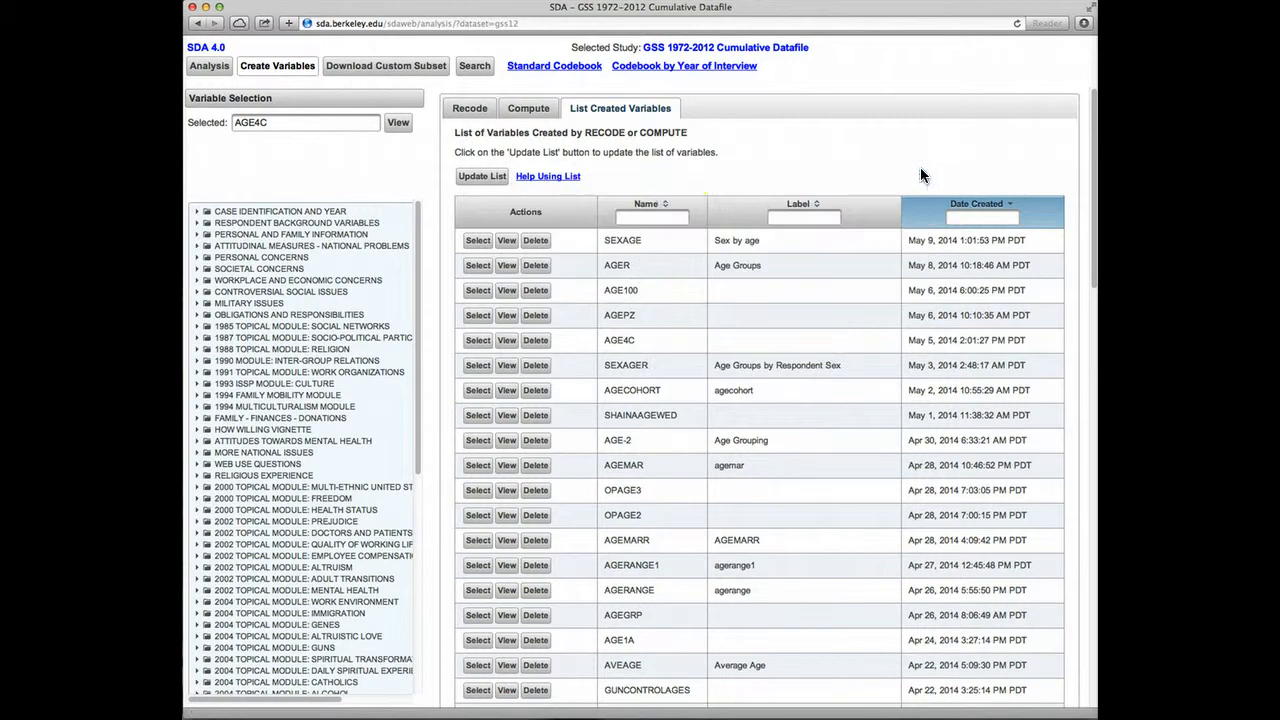
pyautogui.click(480, 176)
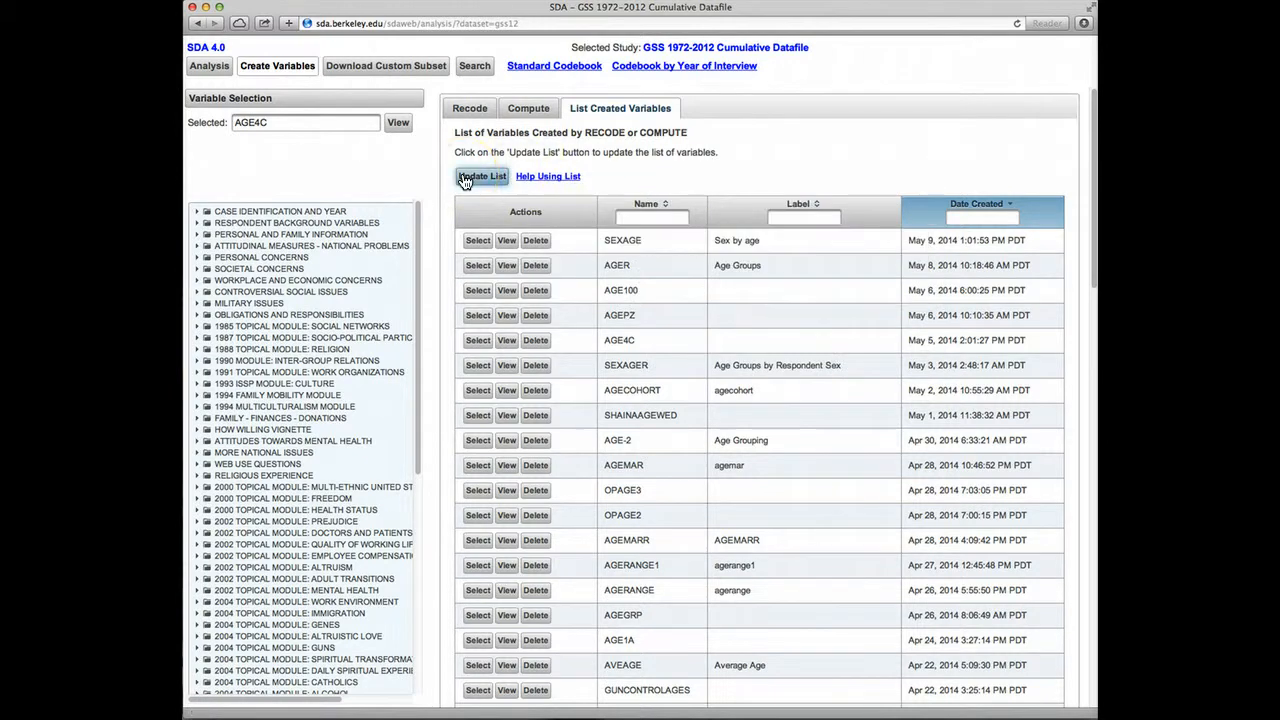